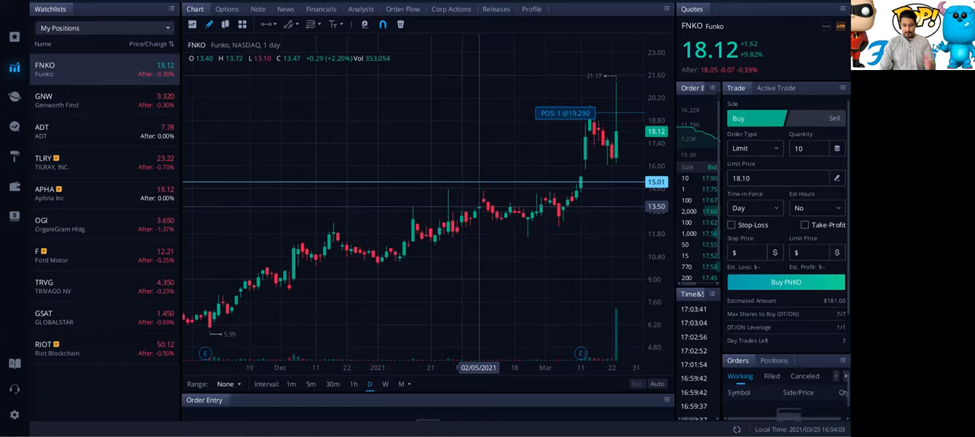
mouse_move(337, 179)
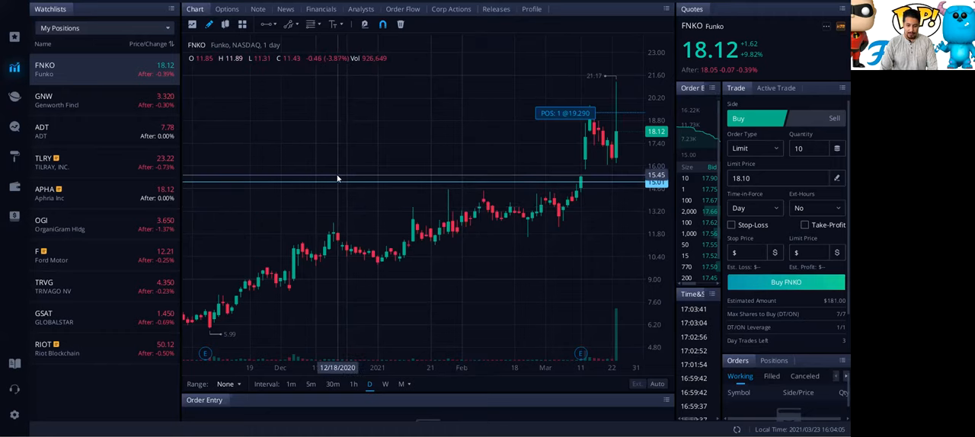
mouse_move(333, 121)
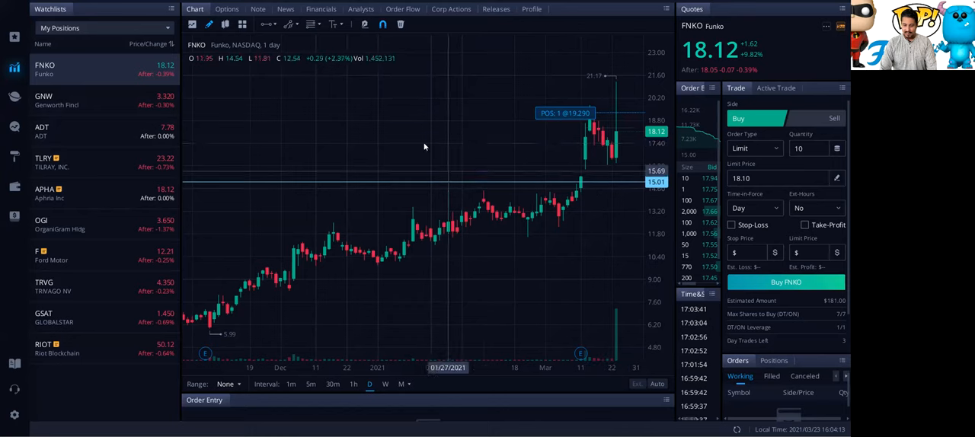
mouse_move(579, 122)
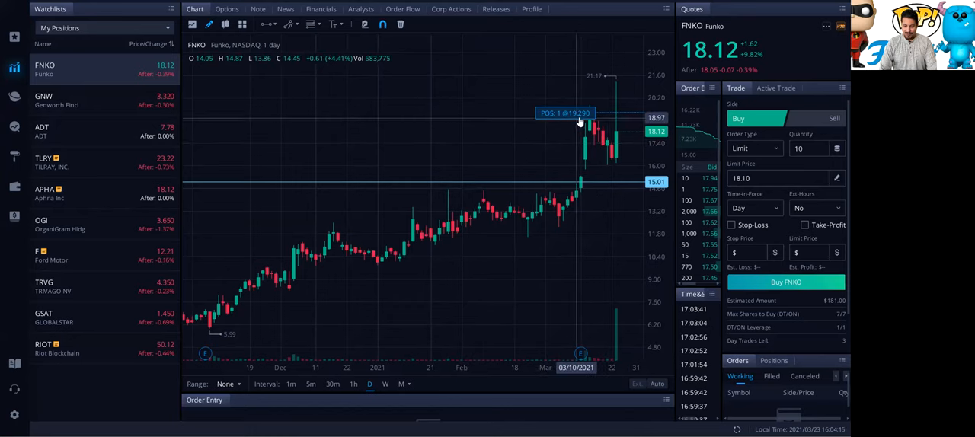
mouse_move(597, 140)
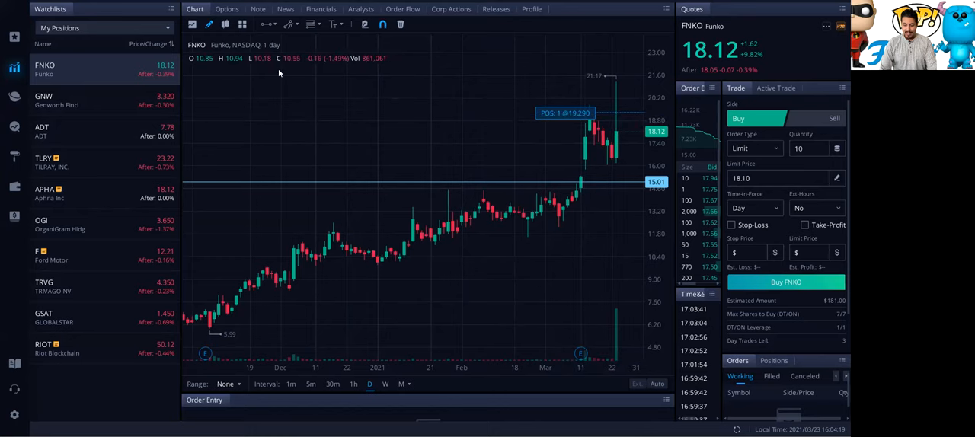
mouse_move(351, 334)
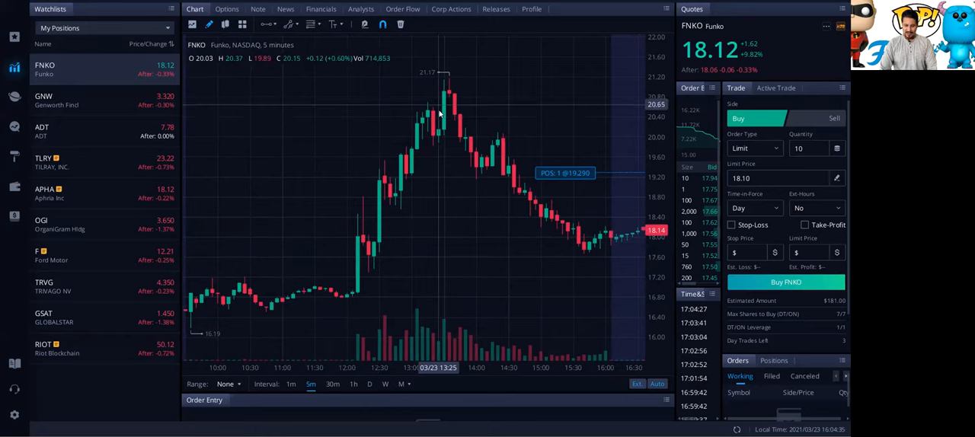
mouse_move(541, 142)
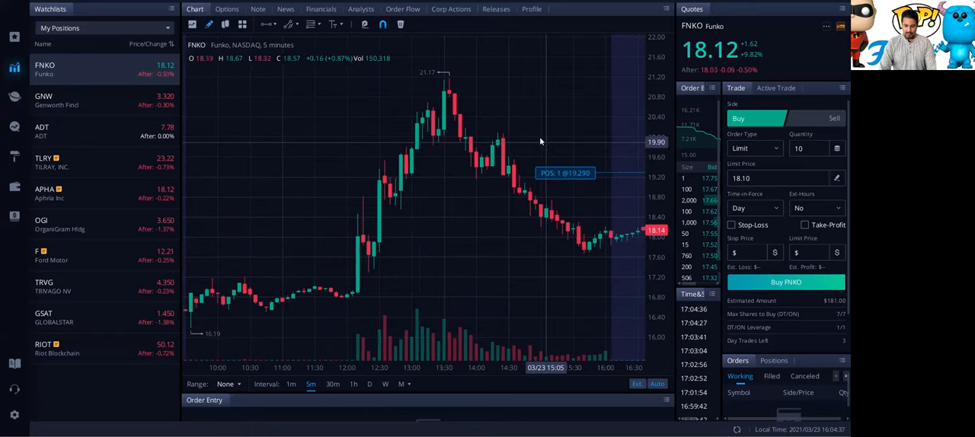
mouse_move(514, 144)
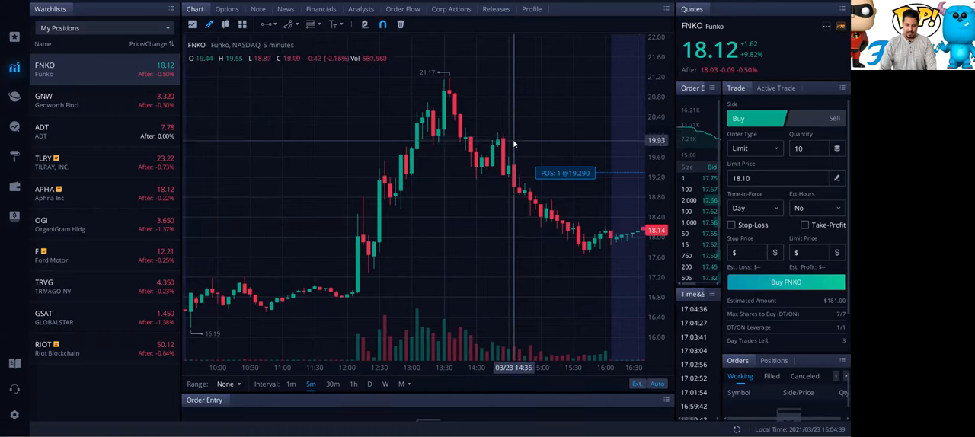
mouse_move(396, 297)
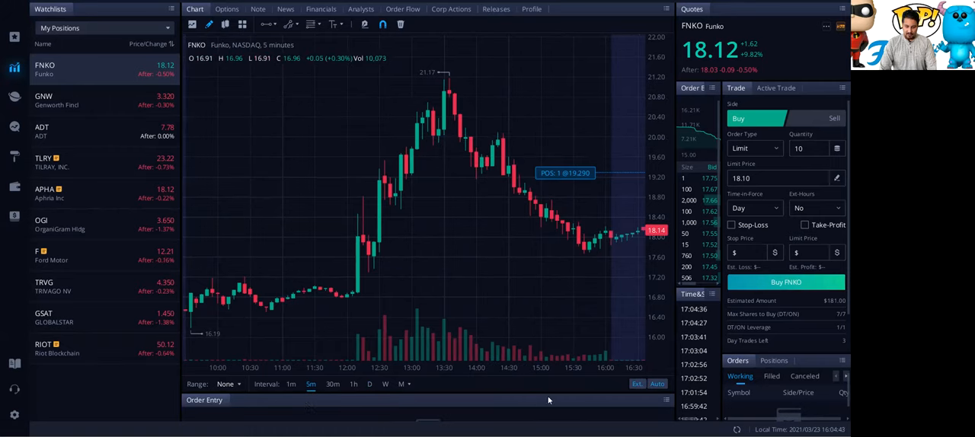
mouse_move(296, 409)
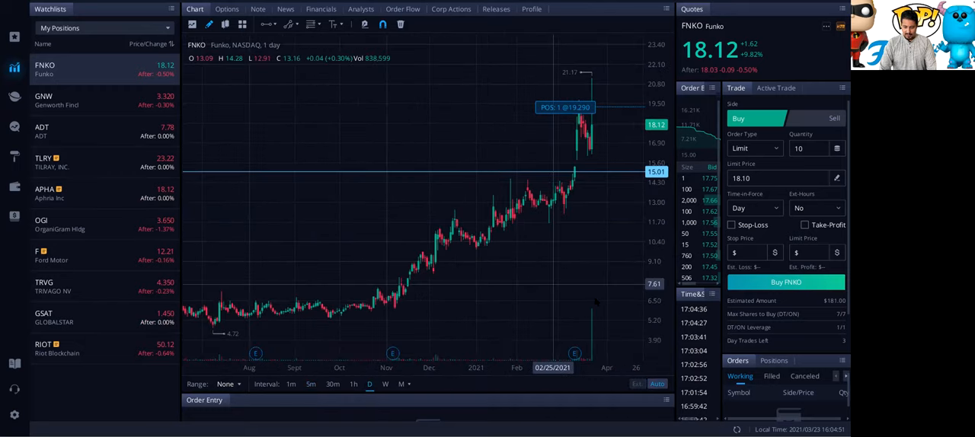
mouse_move(600, 309)
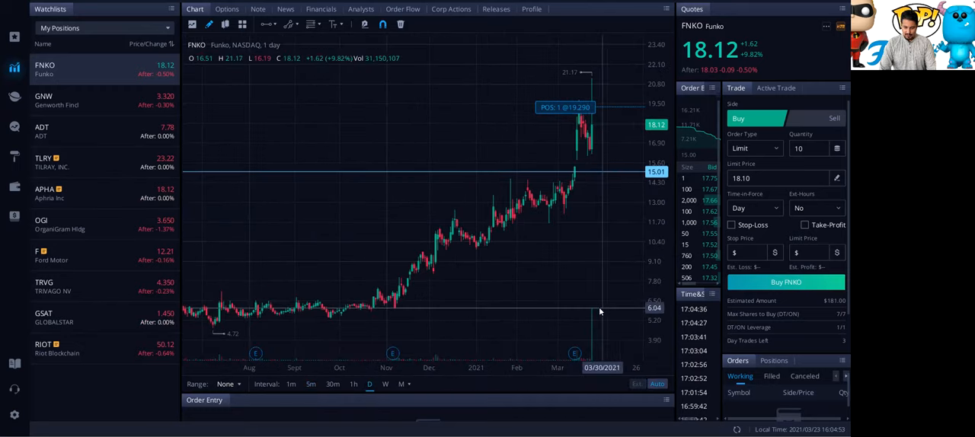
mouse_move(595, 308)
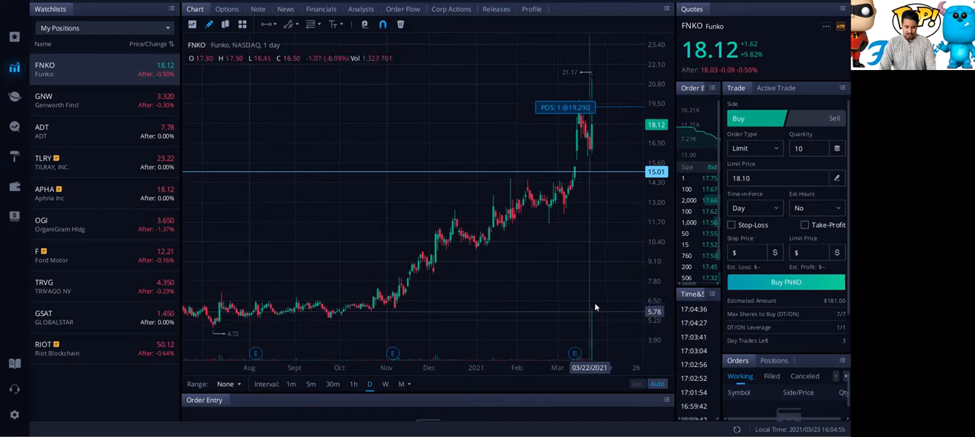
mouse_move(593, 138)
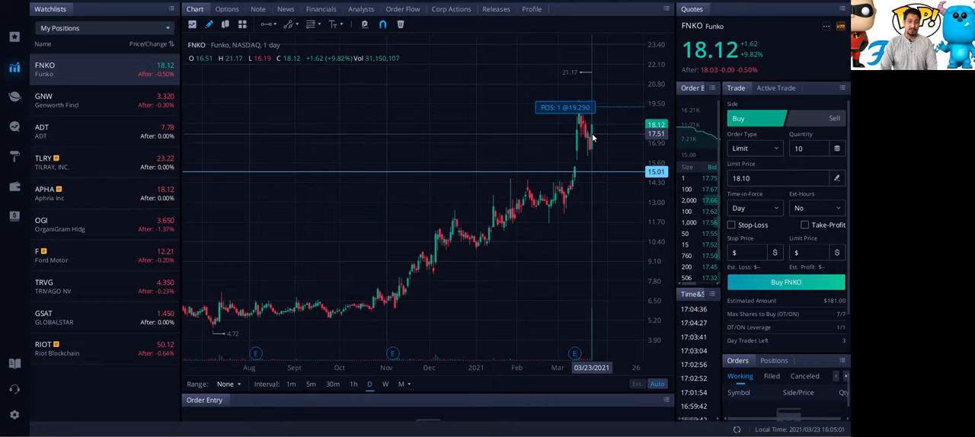
mouse_move(544, 257)
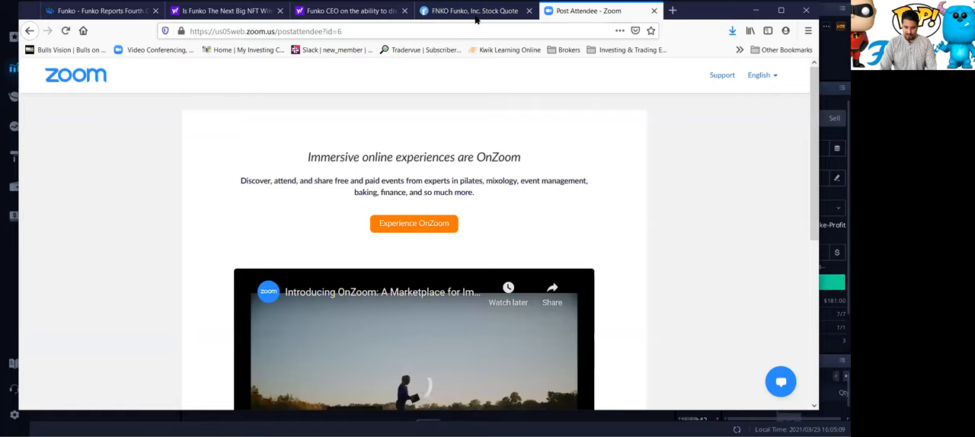
Bring up the Finviz FNKO stock quote page and scroll through its analyst ratings
left_click(472, 11)
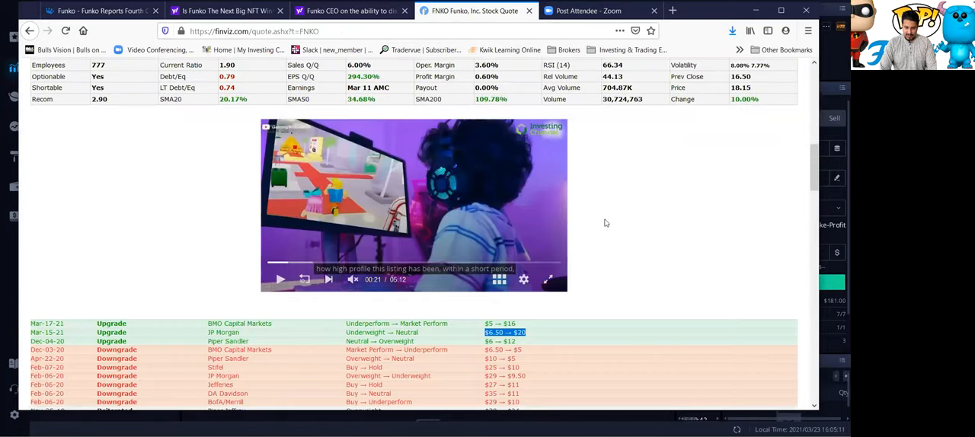
scroll("up", 3)
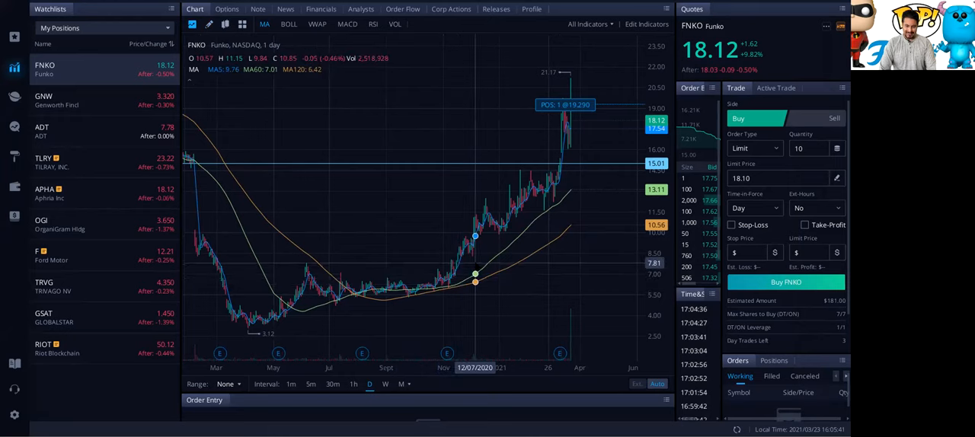
mouse_move(544, 234)
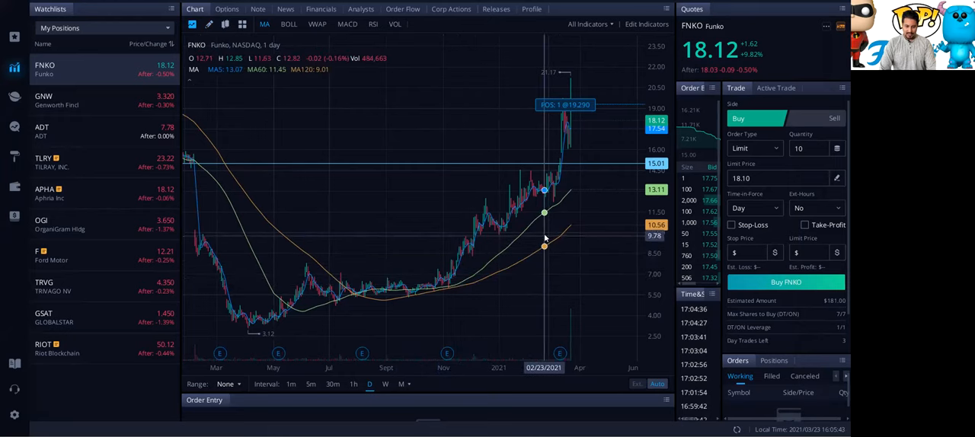
mouse_move(577, 235)
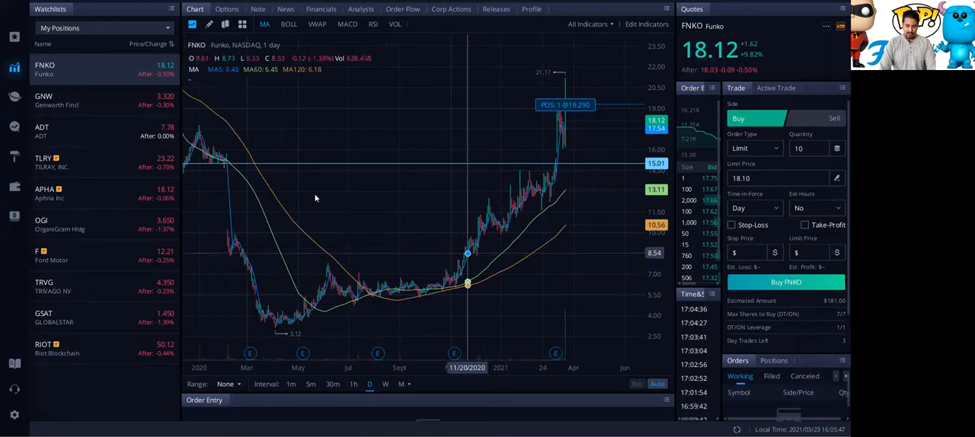
Replace the moving averages on FNKO's daily chart with Bollinger Bands (20,2)
left_click(288, 24)
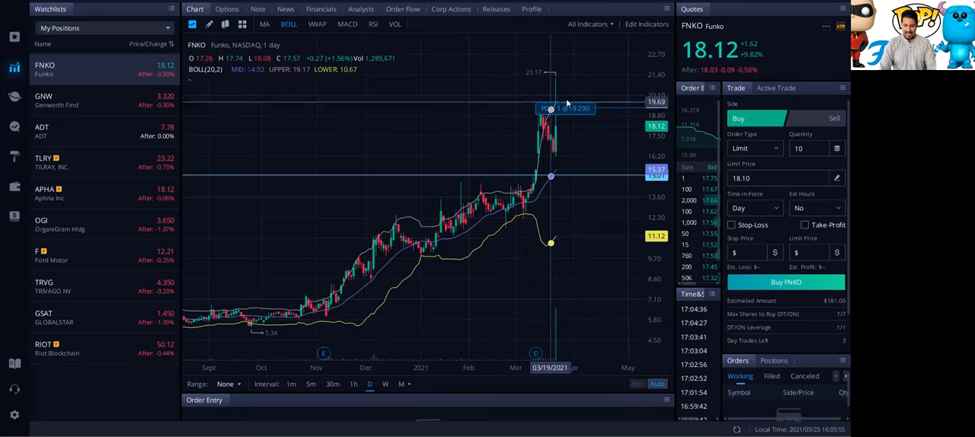
mouse_move(558, 174)
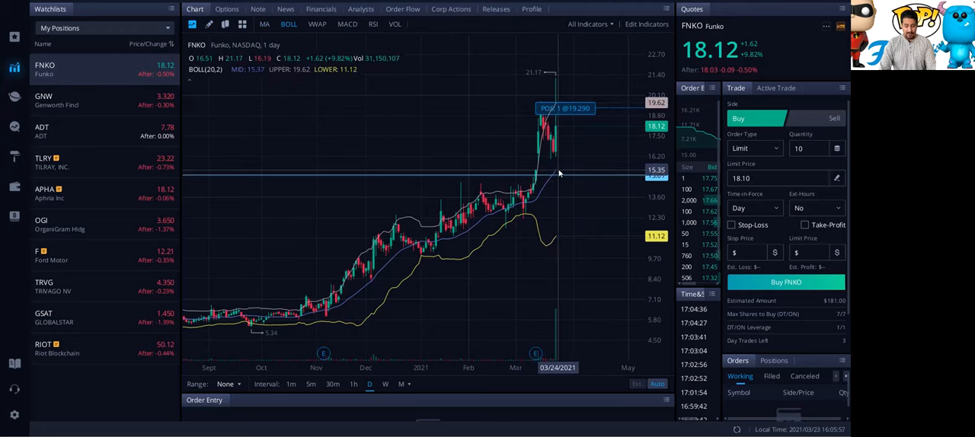
mouse_move(552, 181)
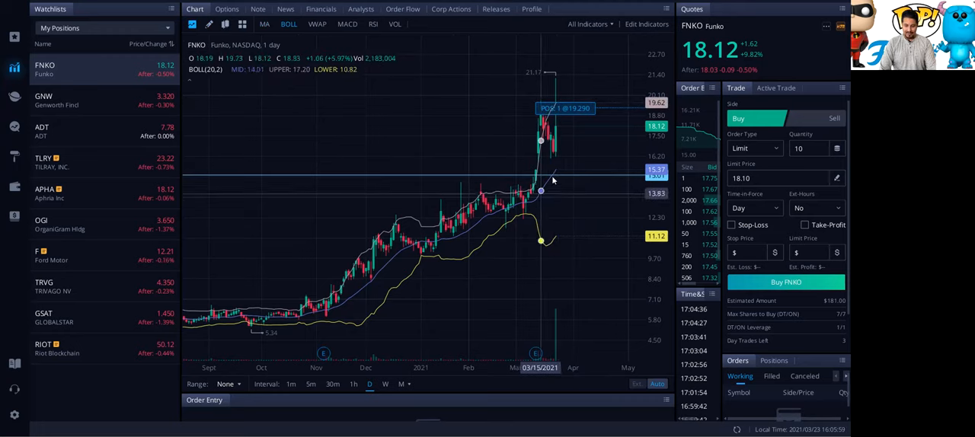
mouse_move(575, 181)
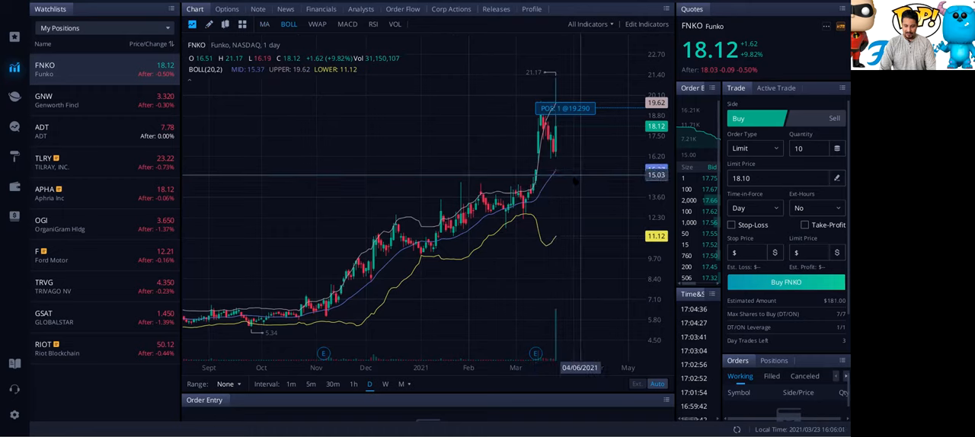
mouse_move(550, 175)
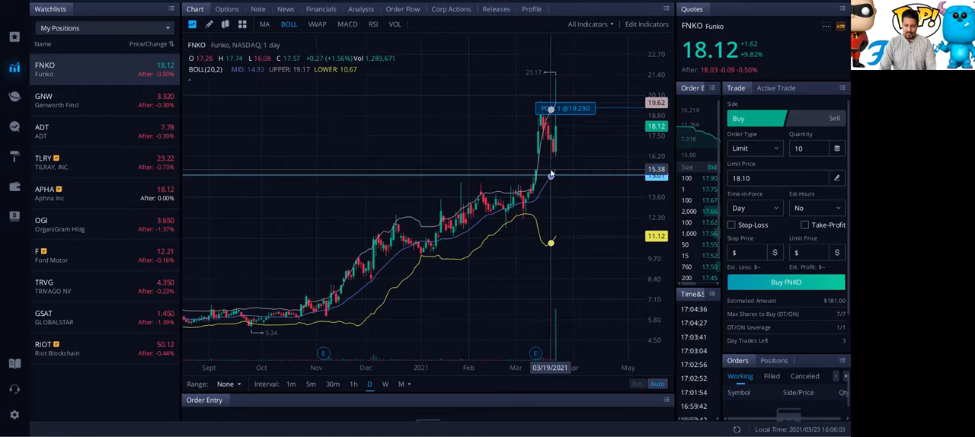
mouse_move(529, 190)
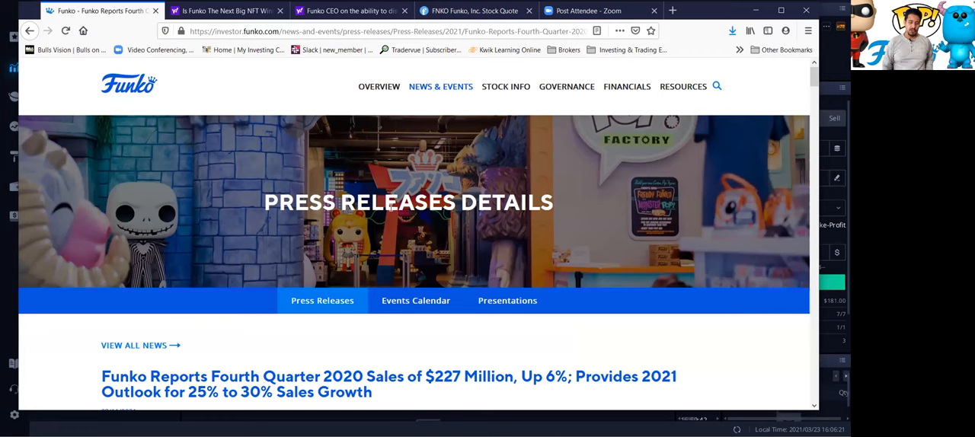
Highlight the headline's 25% outlook figure and Sales Growth wording in the Q4 2020 release
scroll("down", 3)
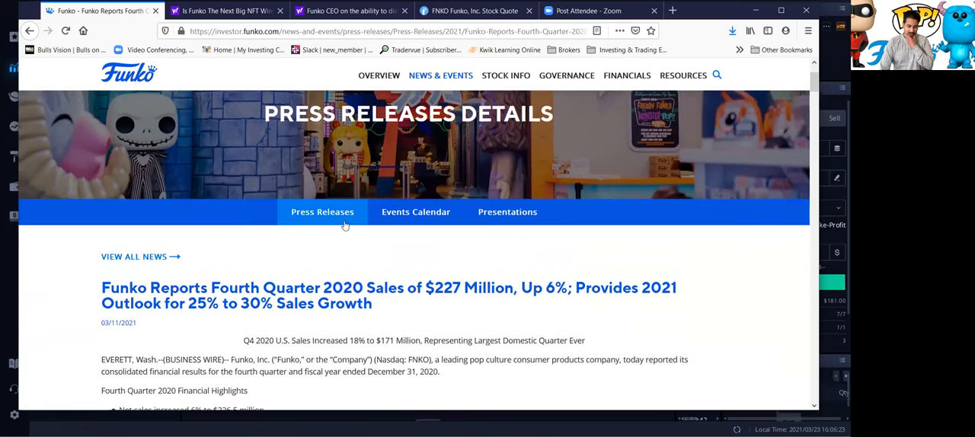
scroll("down", 3)
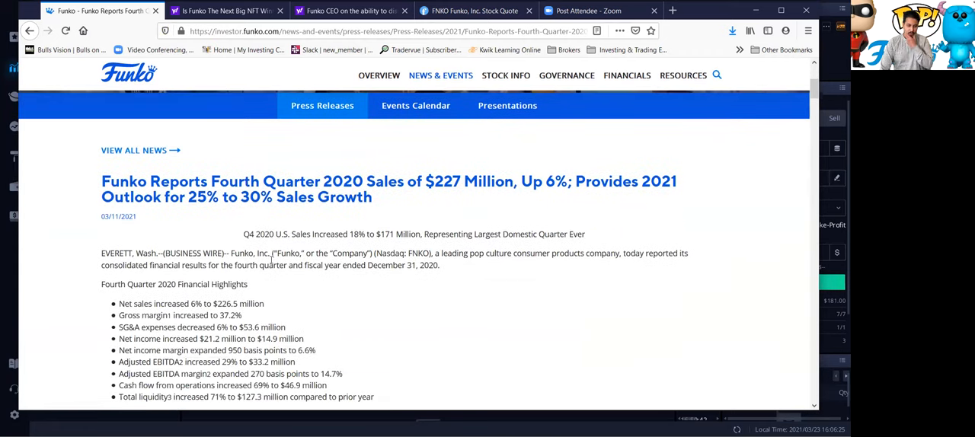
double_click(118, 217)
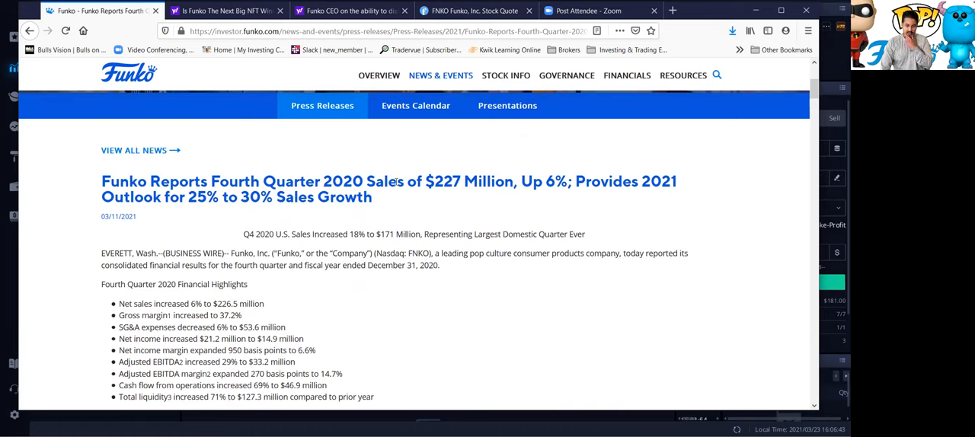
mouse_move(482, 204)
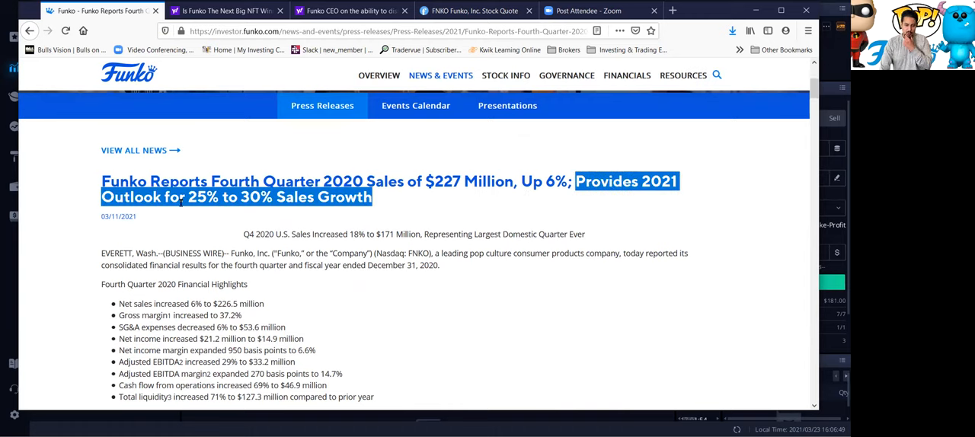
double_click(201, 197)
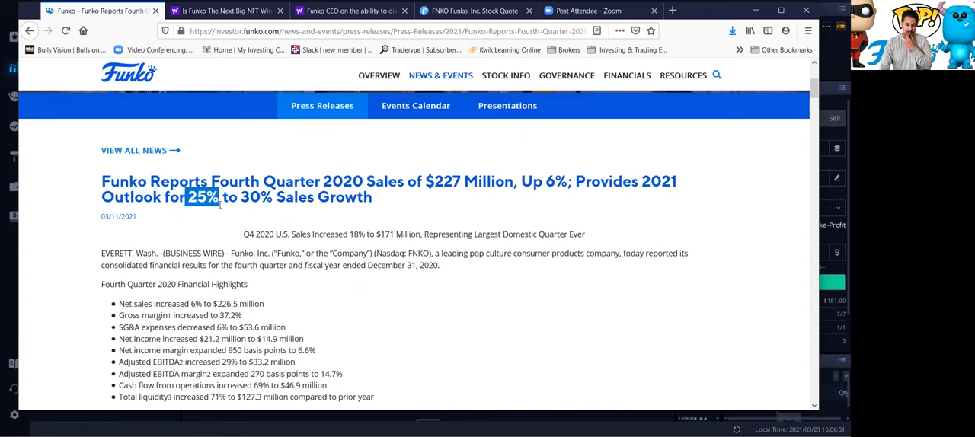
double_click(256, 196)
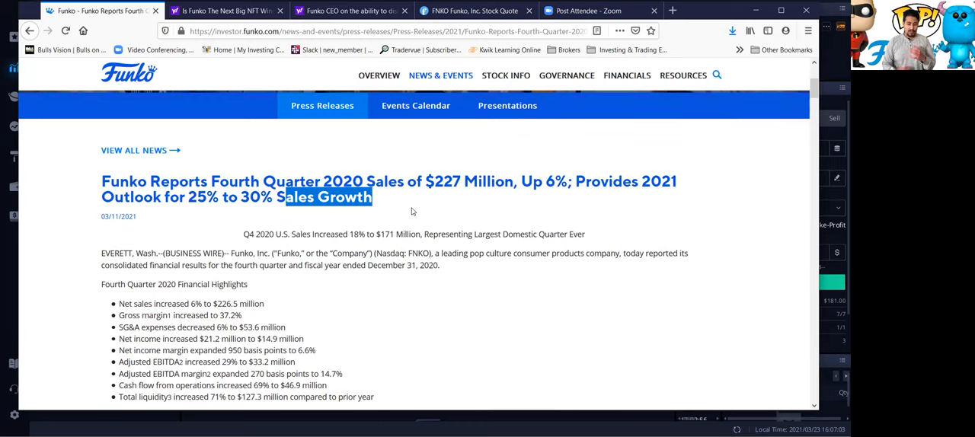
Highlight Financial Highlights, the $226.5 million net sales and 37.2% gross margin figures
scroll("down", 3)
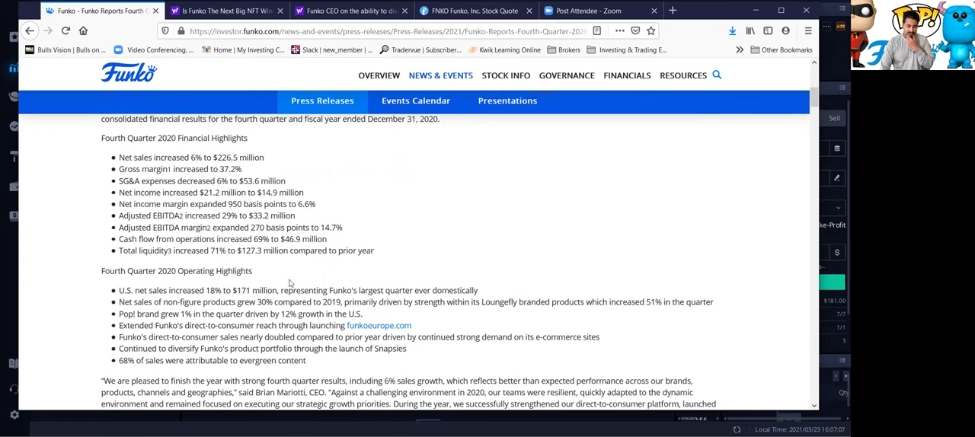
scroll("up", 3)
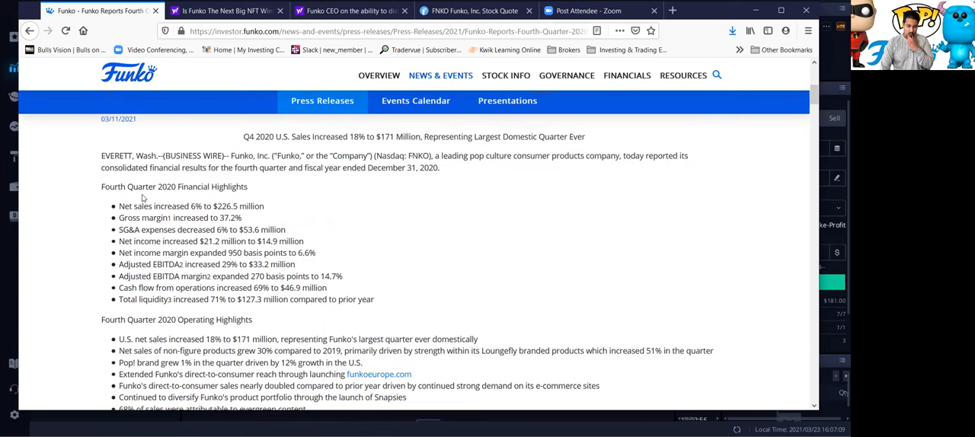
double_click(212, 187)
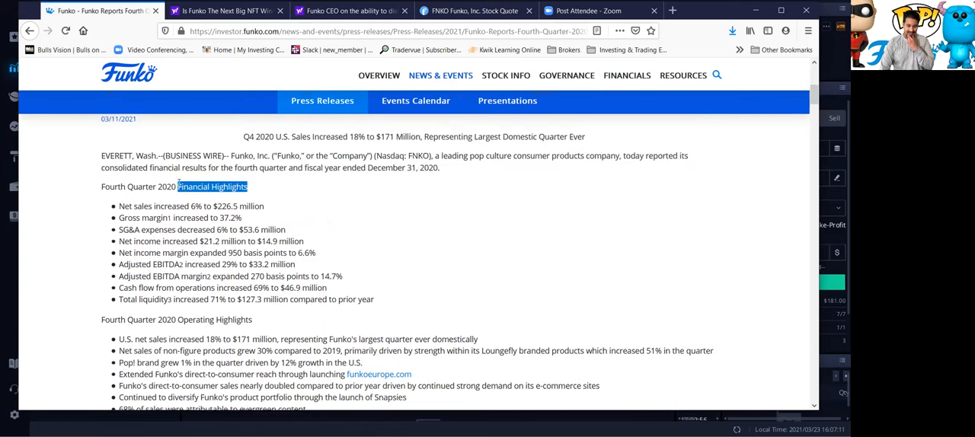
scroll("down", 3)
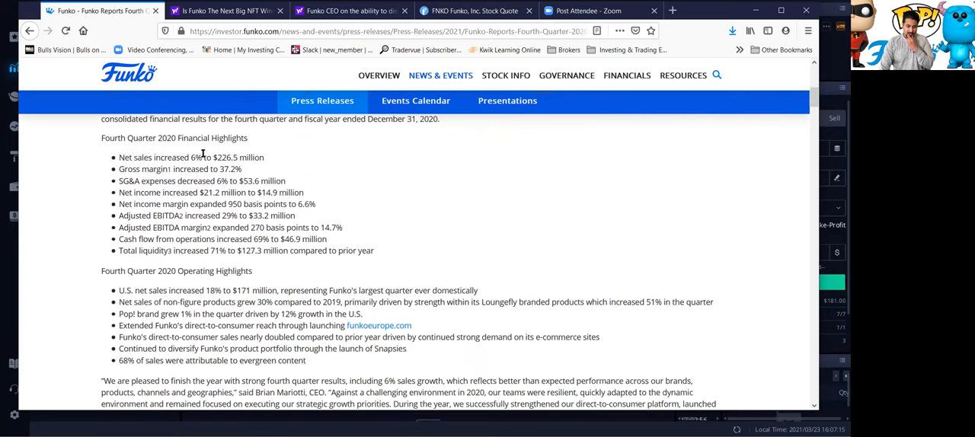
left_click_drag(204, 158, 265, 158)
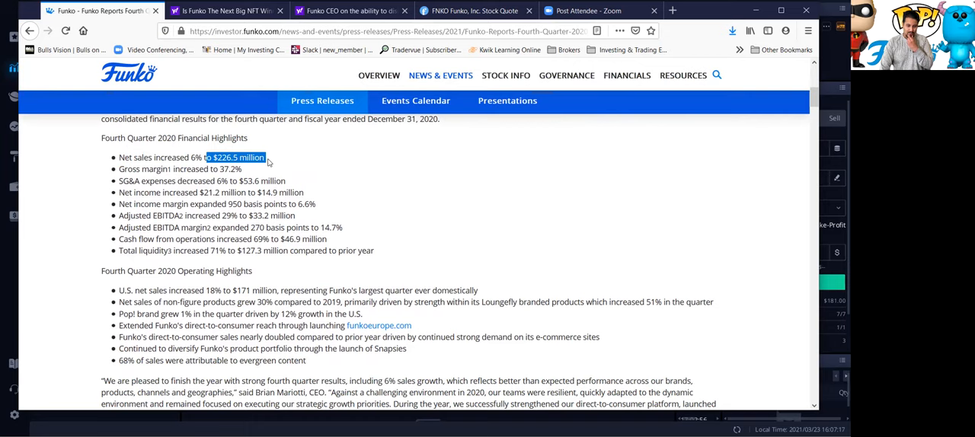
left_click(152, 166)
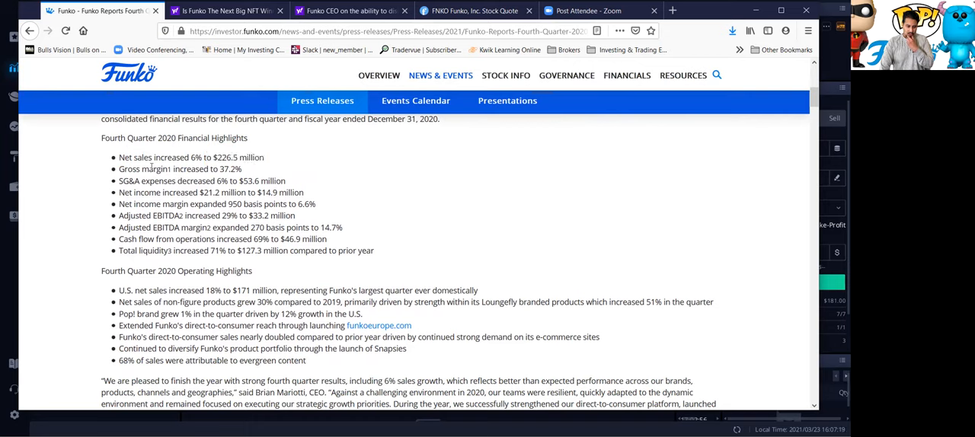
double_click(230, 168)
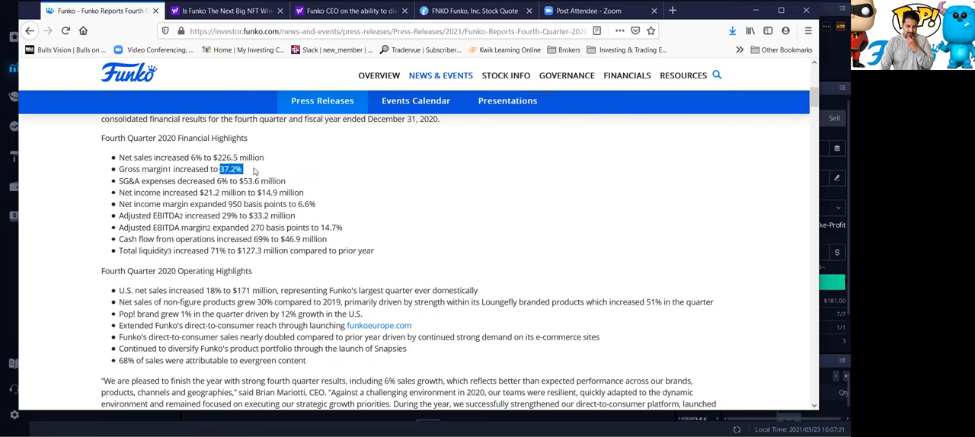
mouse_move(171, 206)
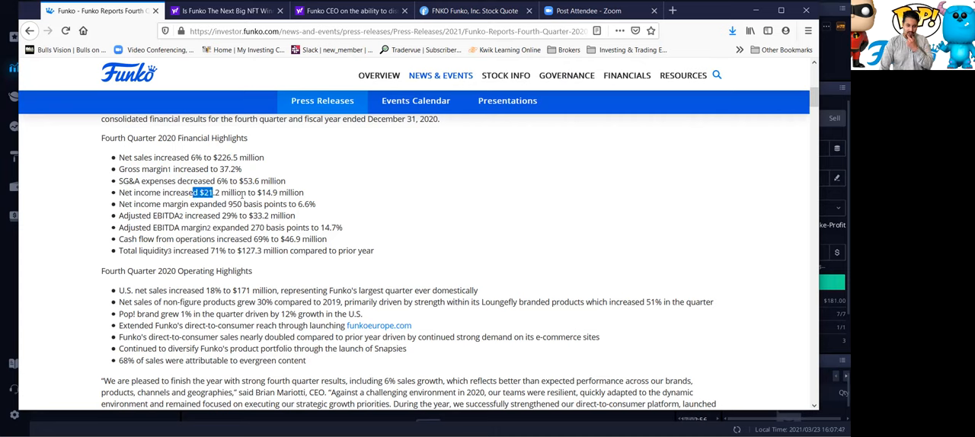
Highlight the $14.9 million net income, 6.6% net income margin and SG&A expenses line
left_click_drag(194, 192, 303, 192)
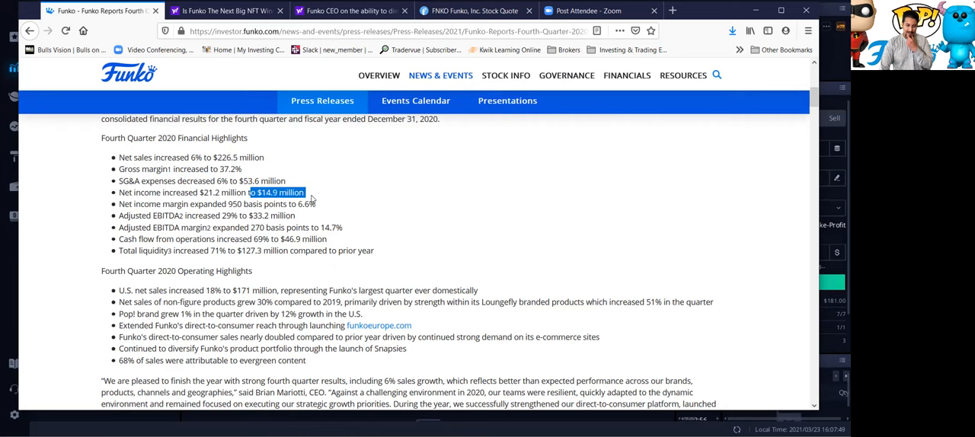
scroll("down", 3)
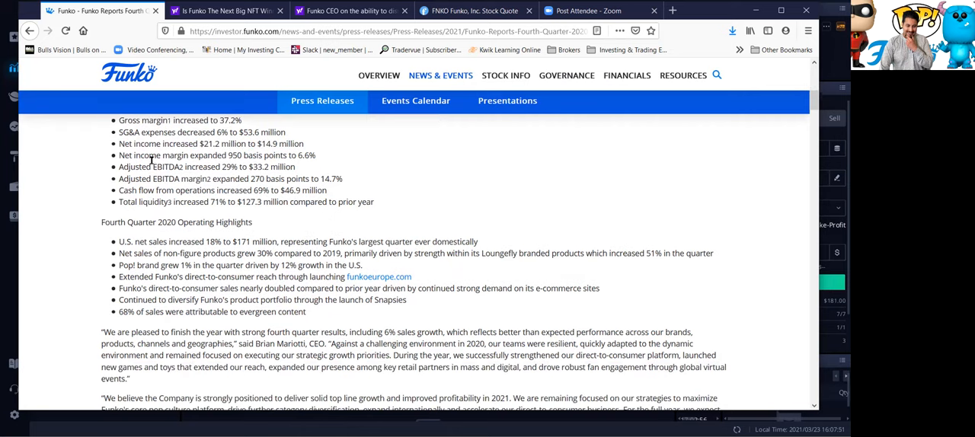
left_click_drag(156, 154, 199, 154)
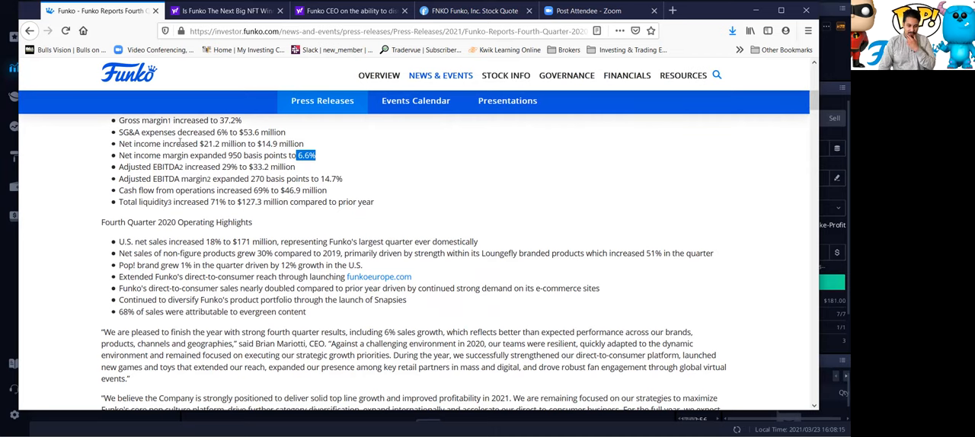
double_click(137, 131)
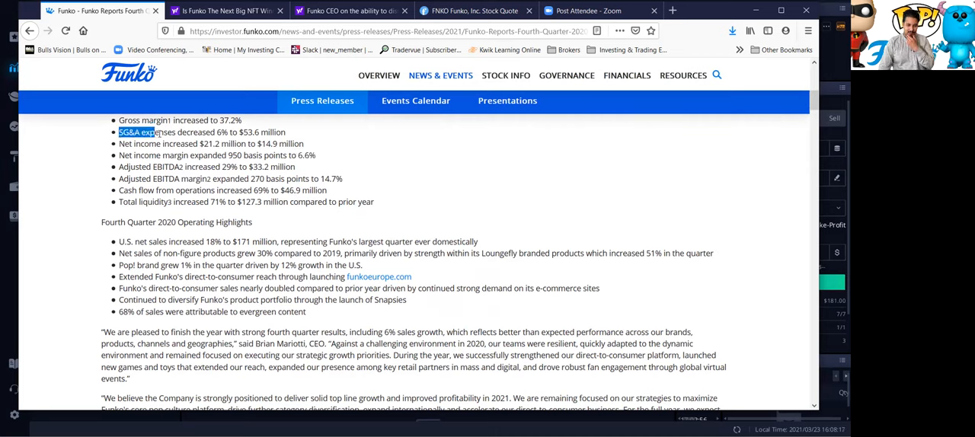
double_click(194, 132)
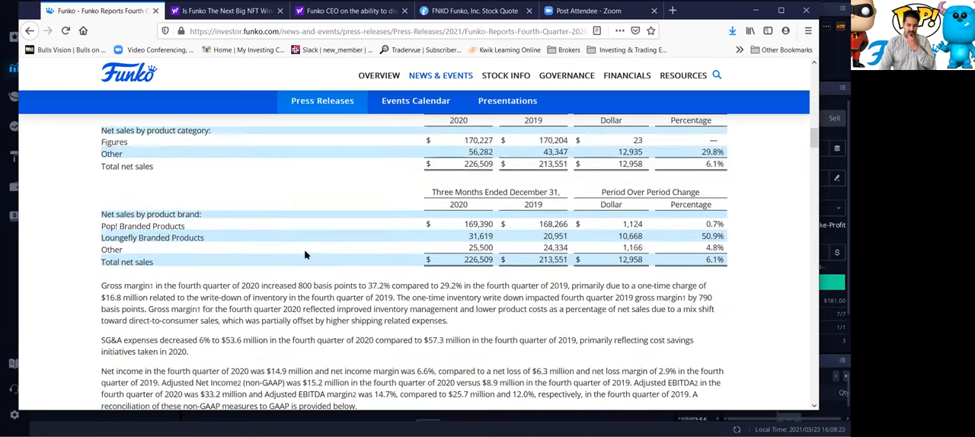
Highlight the 2021 full-year outlook sentence and the blended tax rate basis for net income
scroll("down", 3)
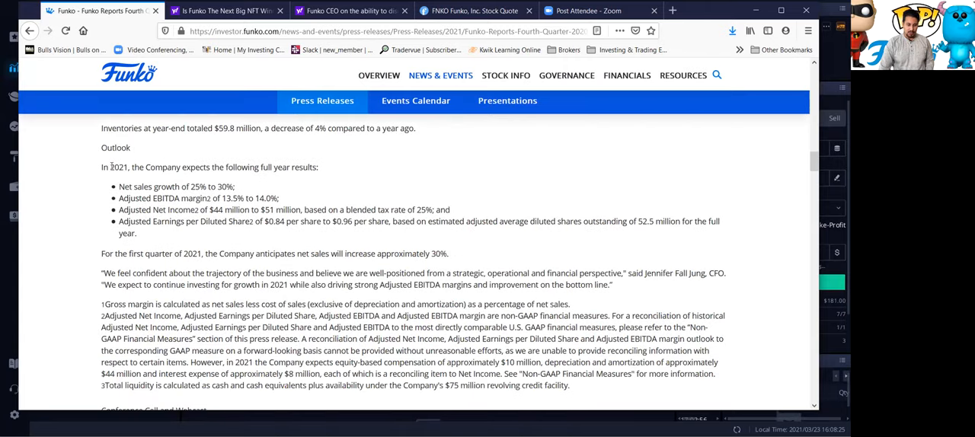
triple_click(209, 167)
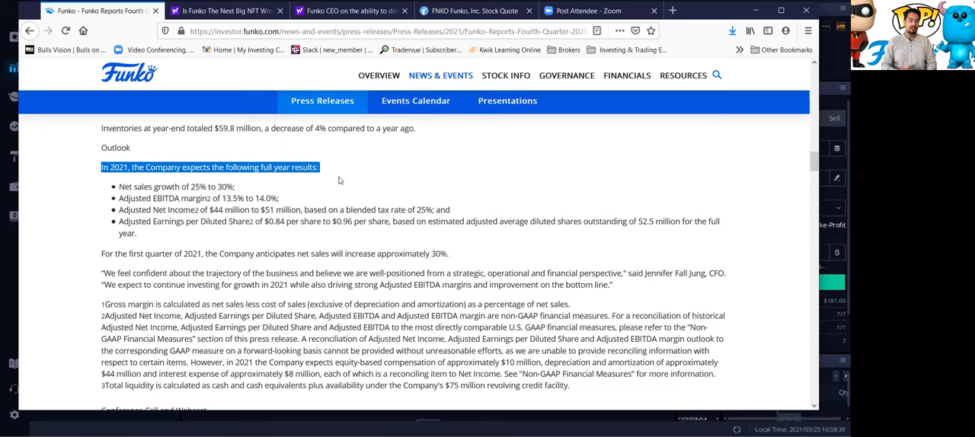
left_click(191, 239)
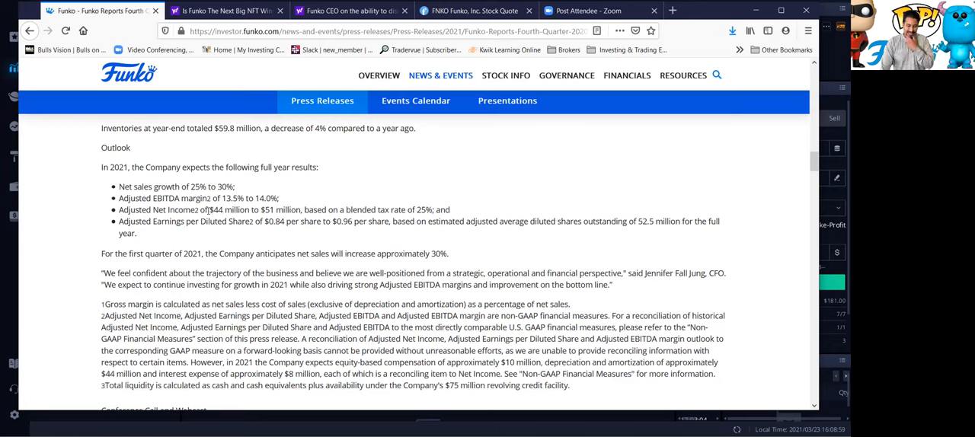
left_click_drag(237, 209, 268, 209)
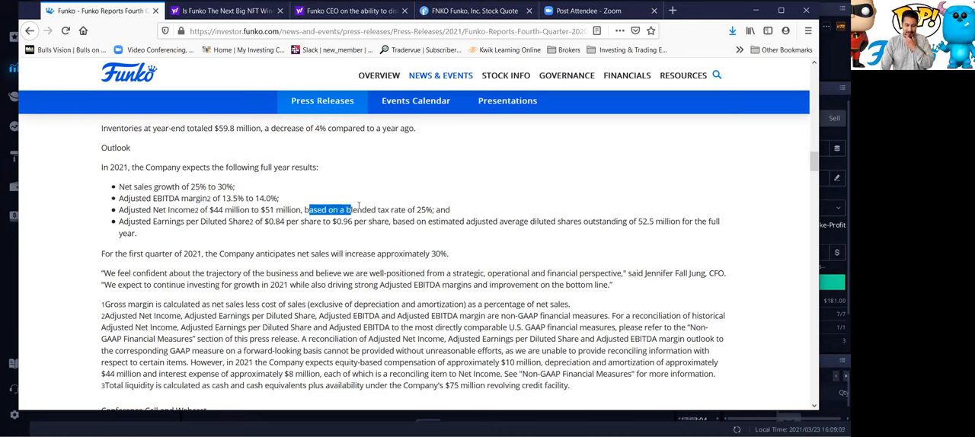
Highlight the 13.5%–14.0% Adjusted EBITDA margin outlook
scroll("down", 3)
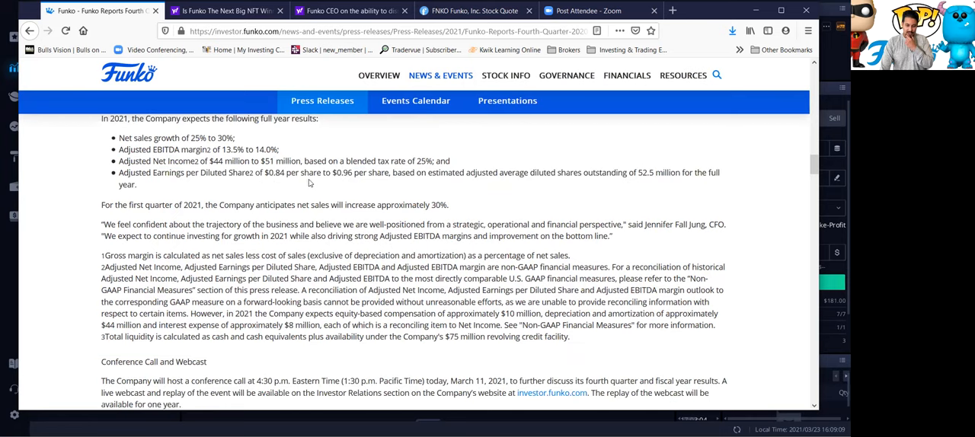
mouse_move(379, 182)
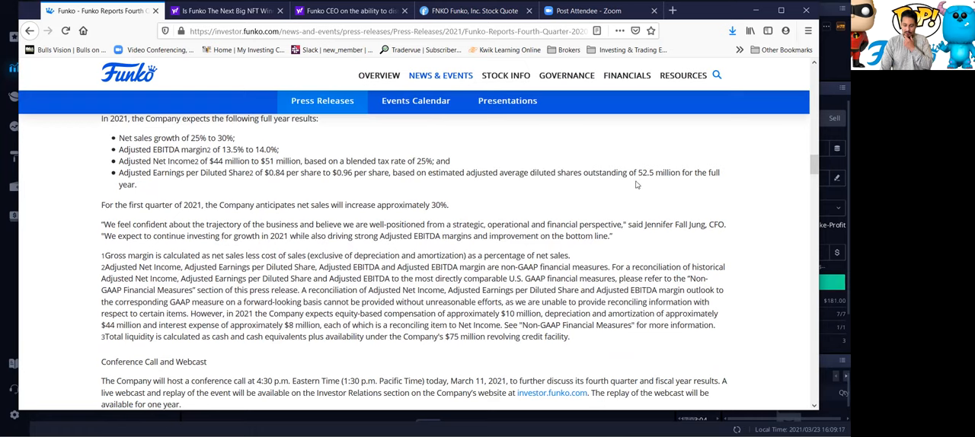
mouse_move(329, 190)
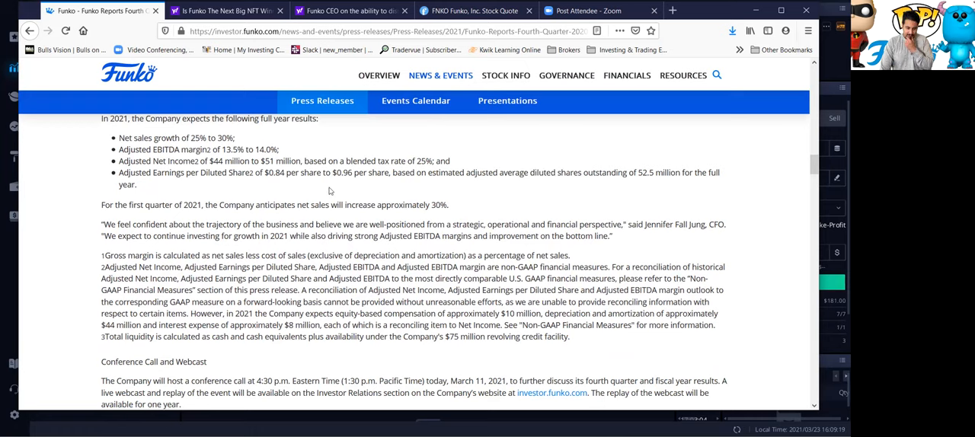
scroll("up", 3)
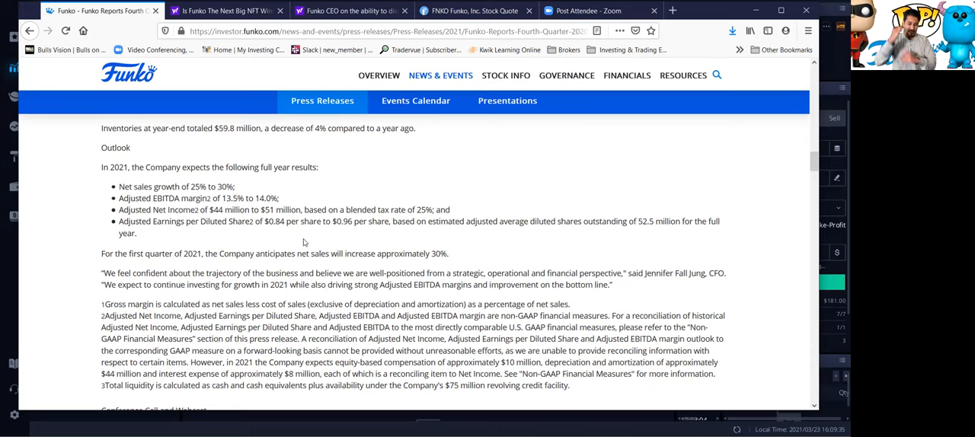
double_click(159, 198)
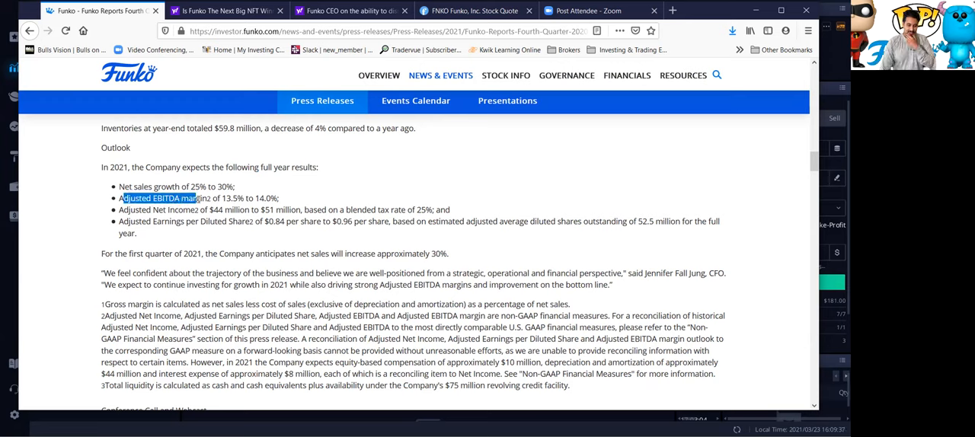
left_click(221, 201)
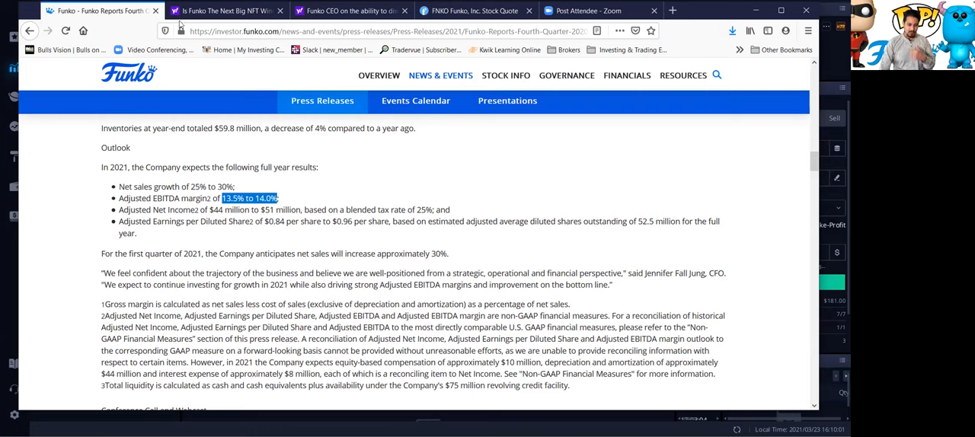
Read the Yahoo 'Is Funko The Next Big NFT Winner?' article down to the CEO's NFT quotes
left_click(225, 10)
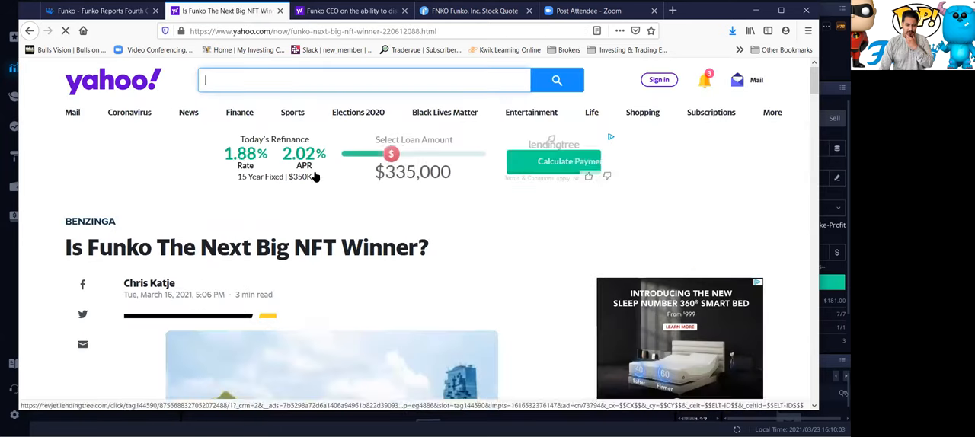
scroll("down", 3)
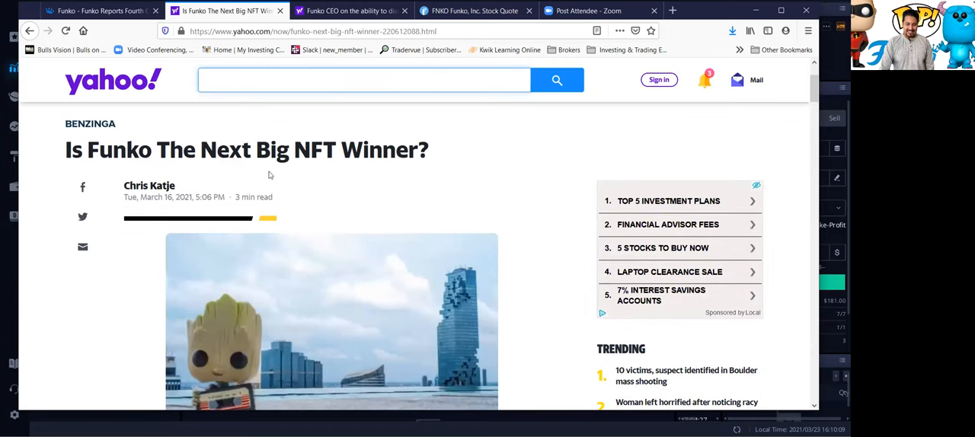
mouse_move(462, 161)
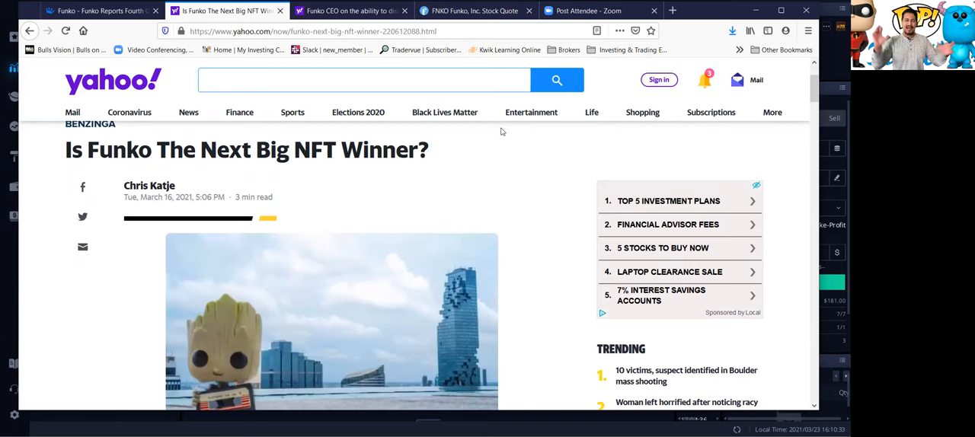
mouse_move(346, 227)
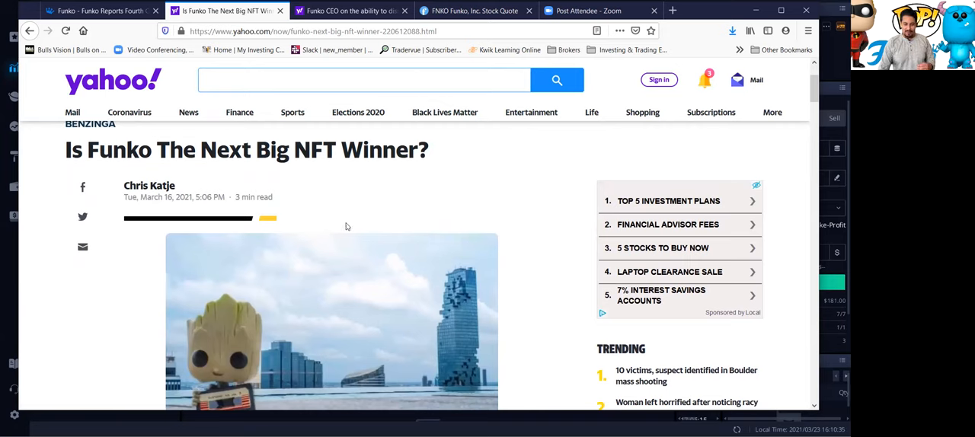
scroll("down", 3)
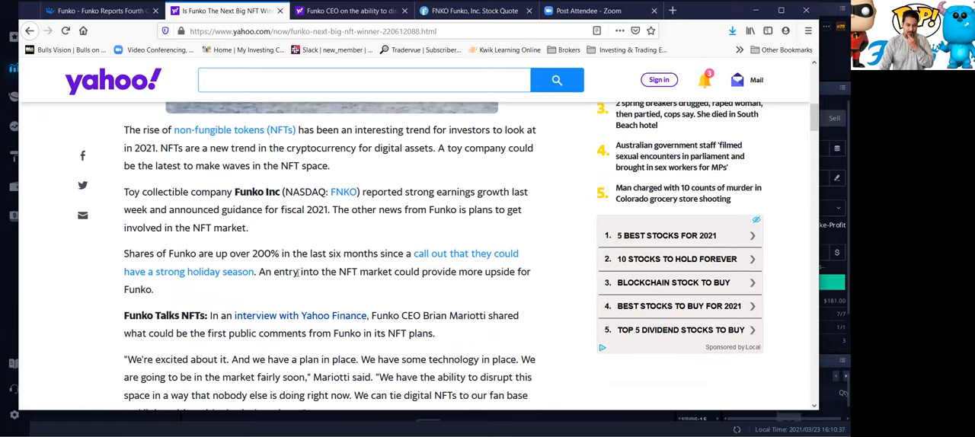
scroll("up", 3)
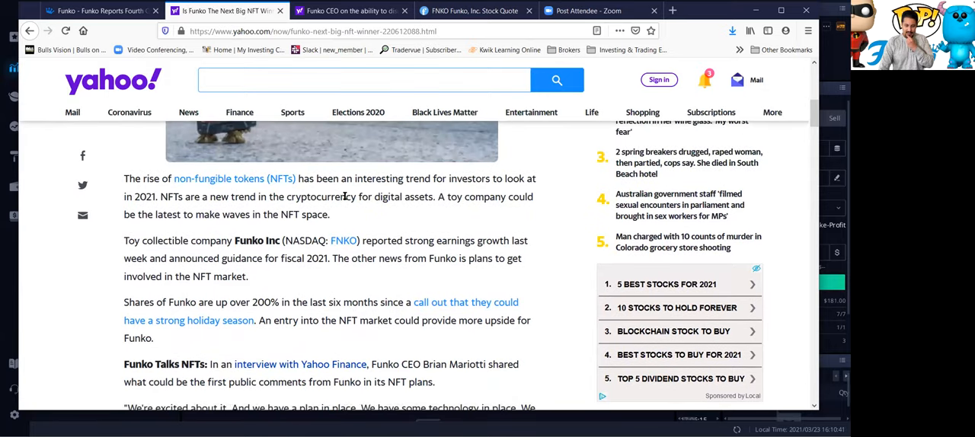
left_click_drag(424, 178, 505, 196)
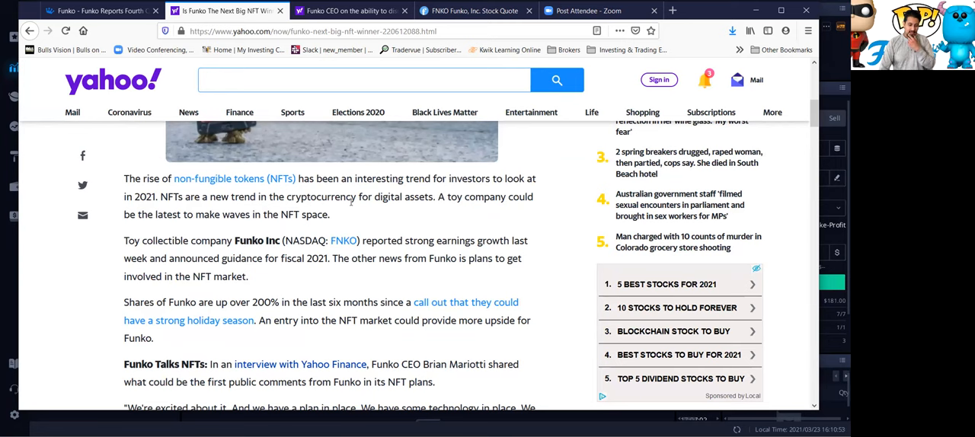
scroll("down", 3)
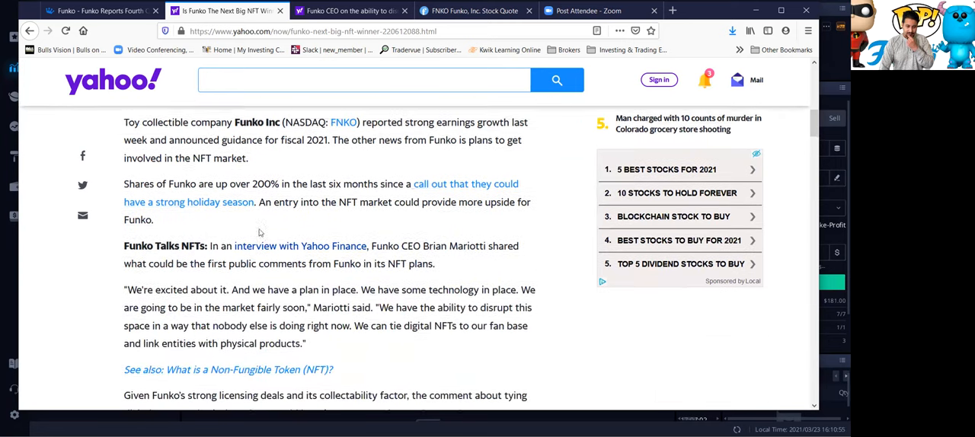
scroll("up", 3)
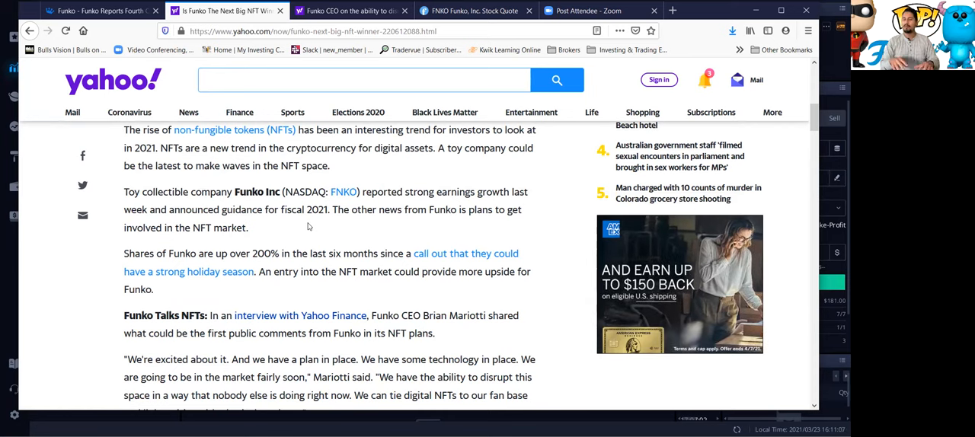
scroll("down", 3)
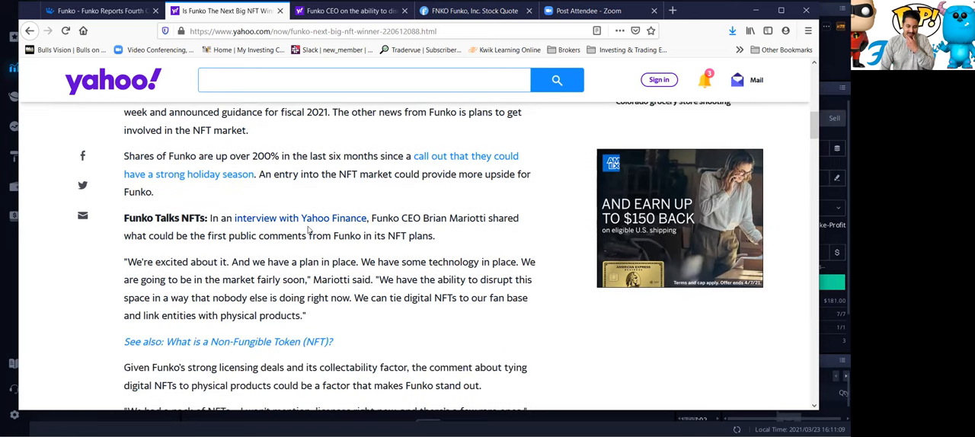
scroll("down", 3)
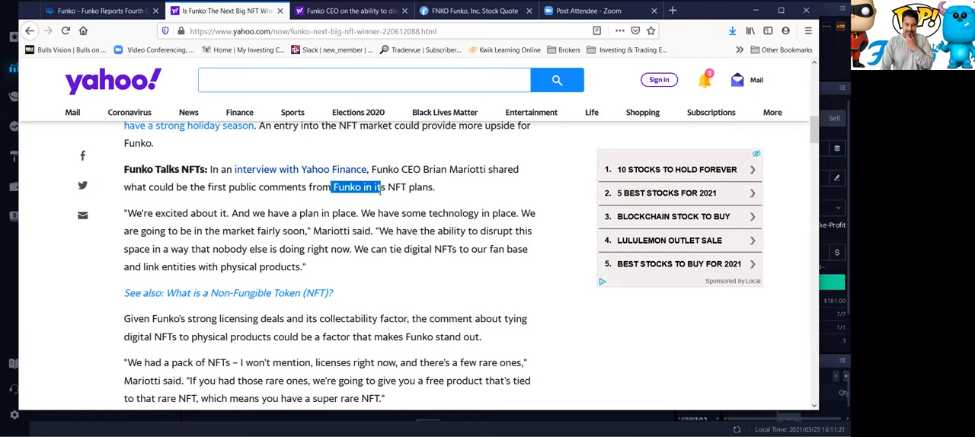
left_click(434, 187)
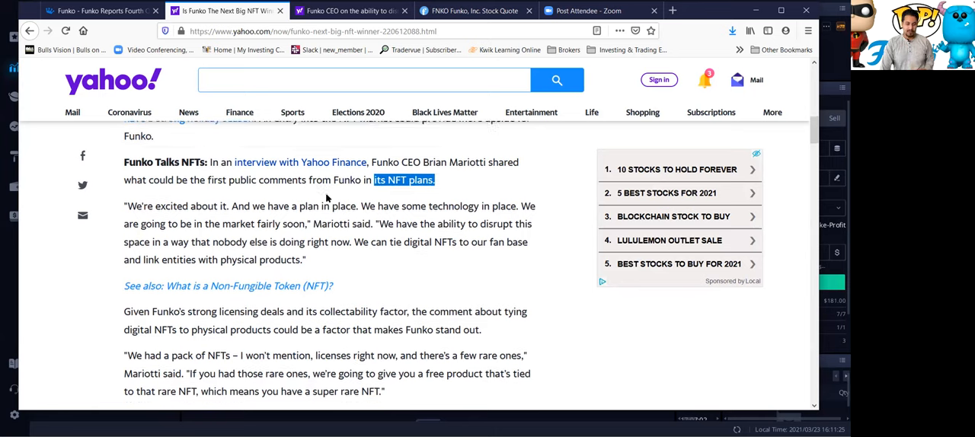
scroll("down", 3)
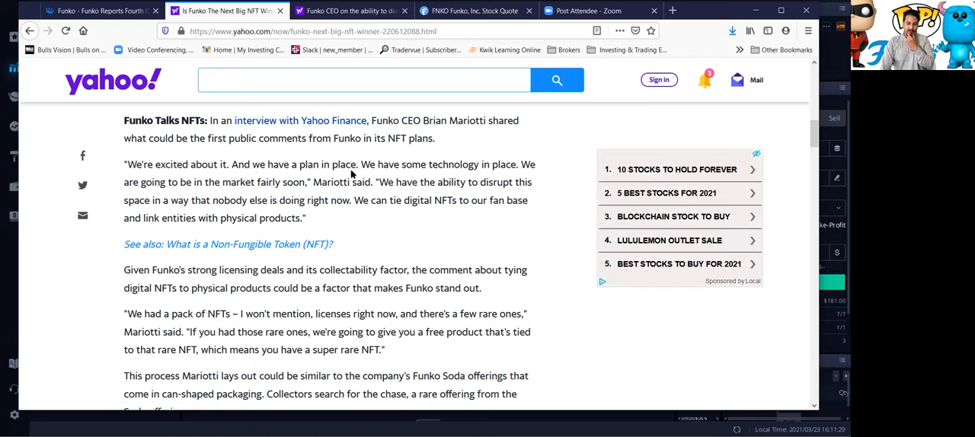
left_click_drag(208, 165, 358, 165)
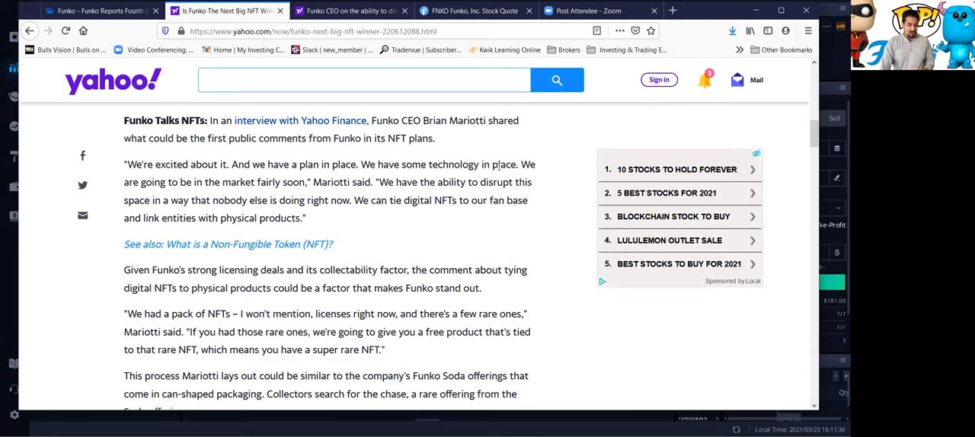
left_click_drag(151, 182, 220, 182)
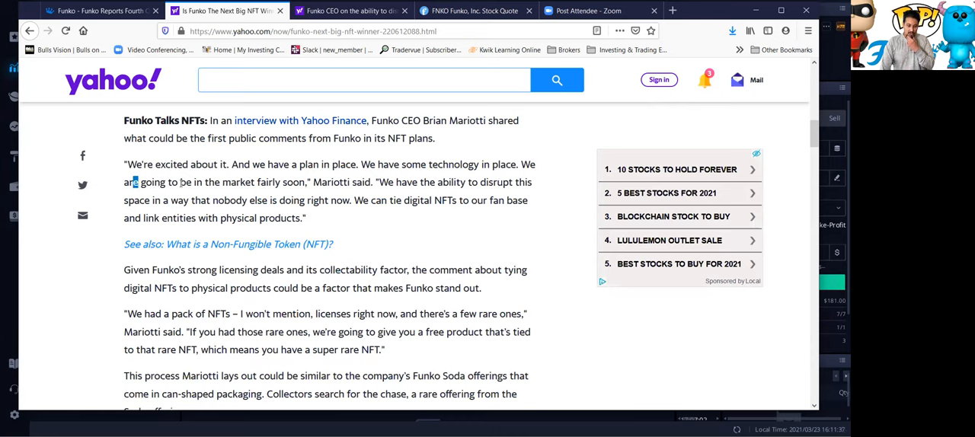
left_click_drag(136, 182, 303, 182)
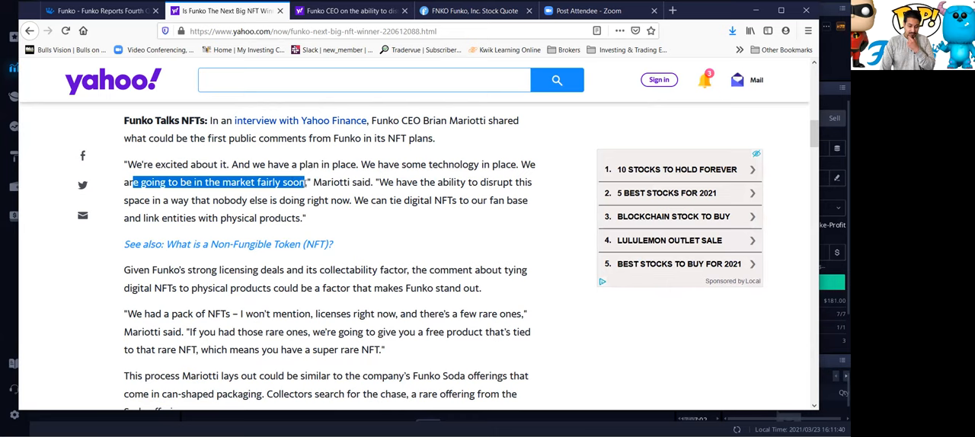
scroll("up", 3)
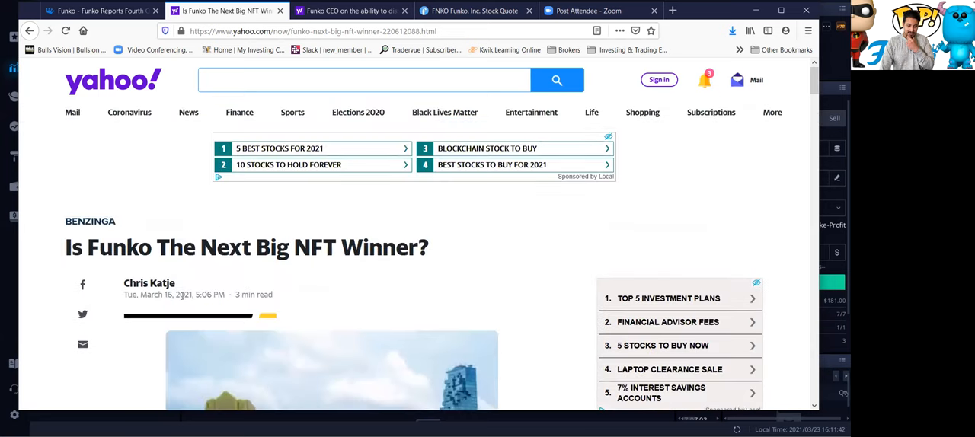
scroll("down", 3)
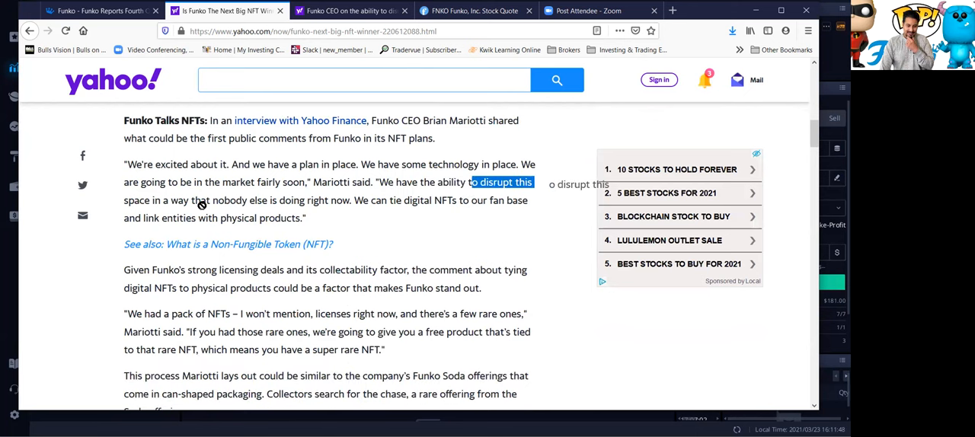
left_click_drag(472, 182, 340, 200)
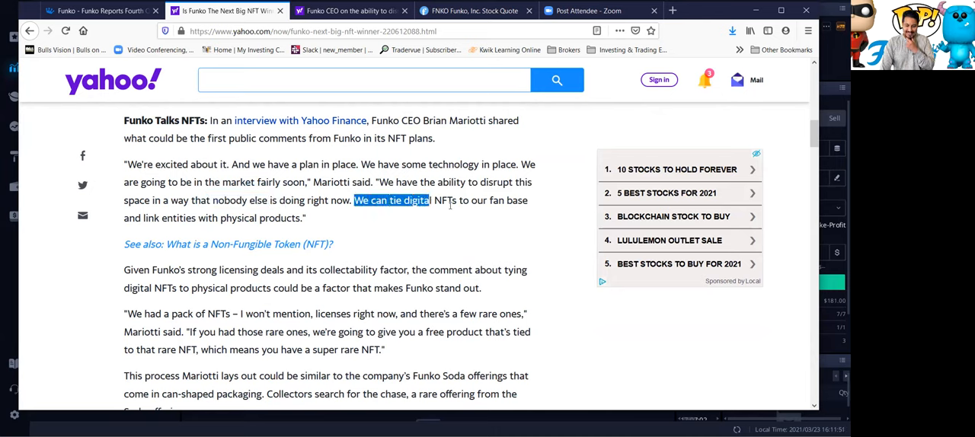
left_click_drag(354, 200, 518, 199)
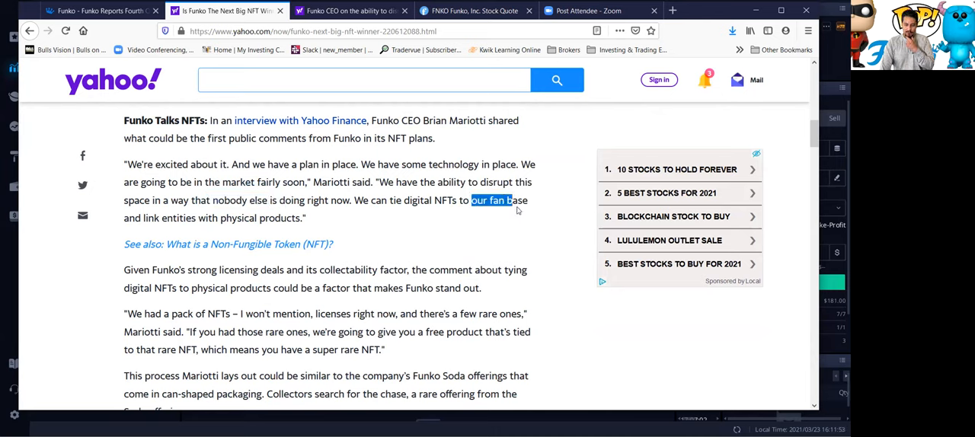
left_click(171, 229)
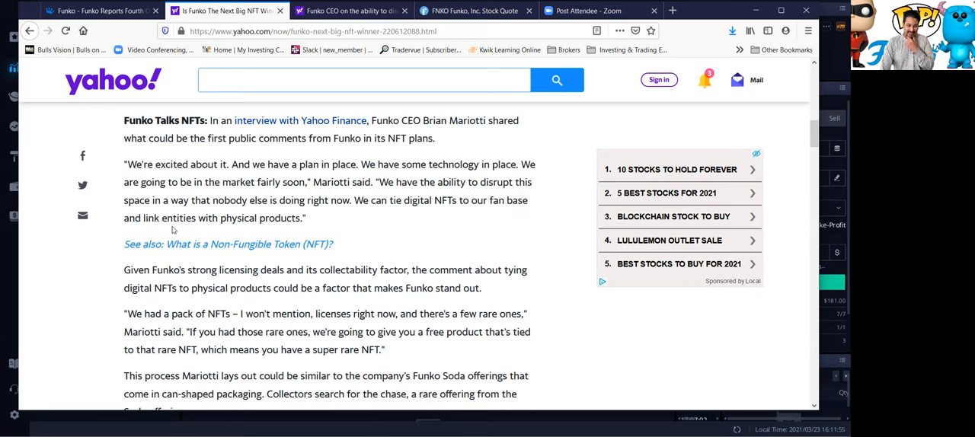
mouse_move(320, 227)
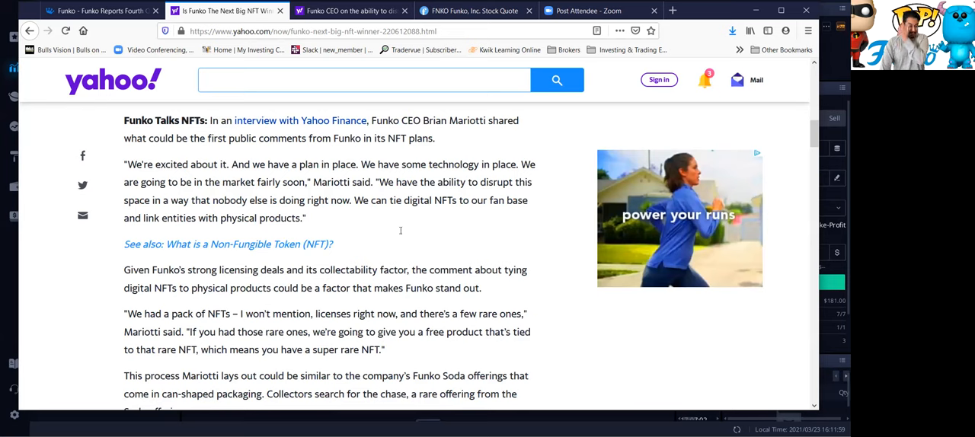
scroll("up", 3)
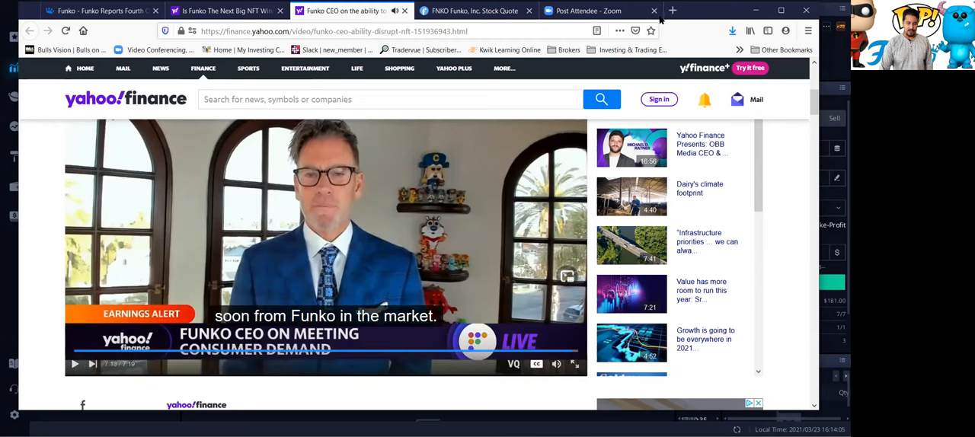
Switch to the Finviz FNKO stock quote page after the CEO video finishes
left_click(472, 11)
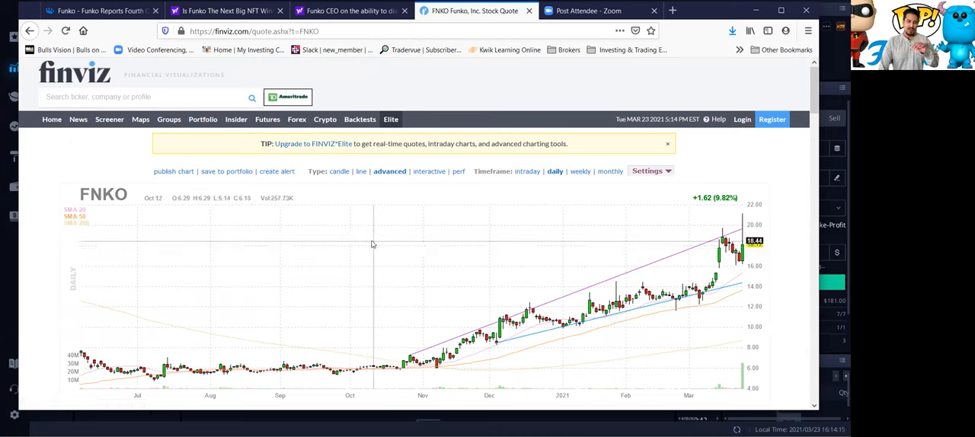
Scroll the FNKO daily chart to March 23's session: open 16.51, high 21.17, close 18.12
scroll("down", 3)
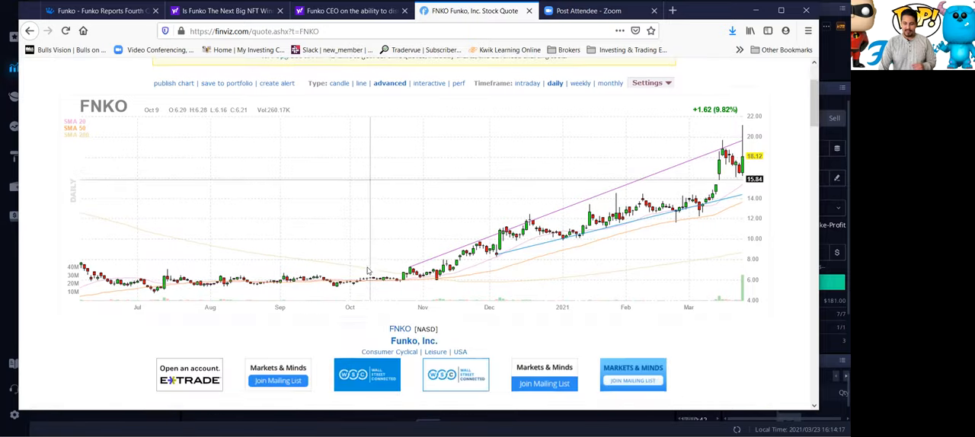
scroll("up", 3)
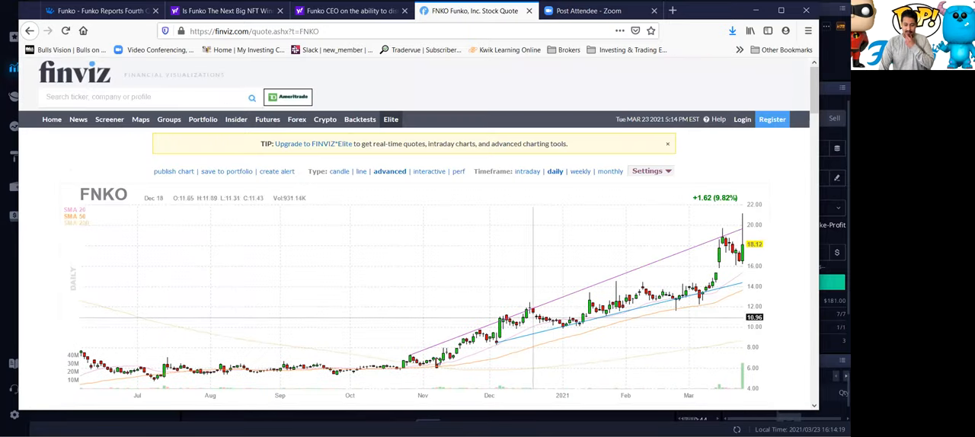
mouse_move(554, 326)
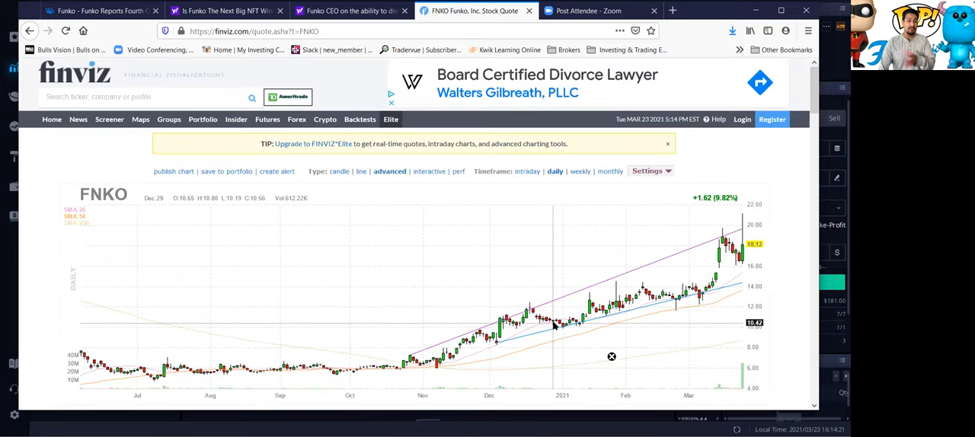
scroll("down", 3)
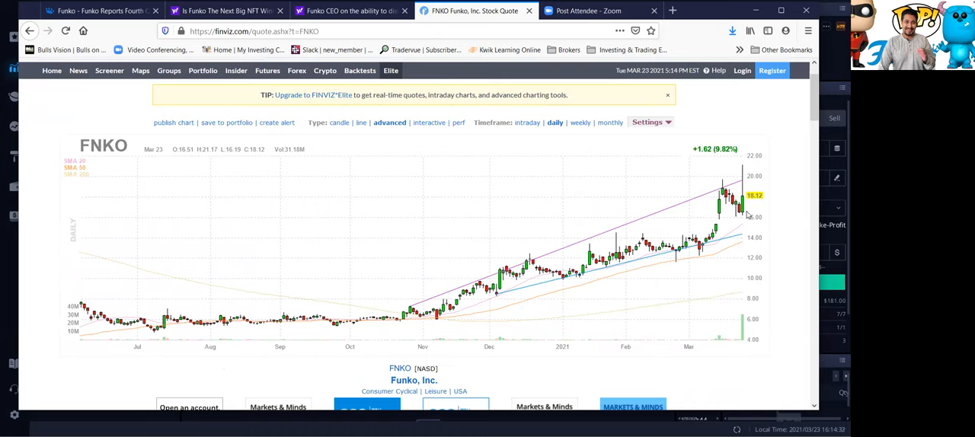
mouse_move(652, 208)
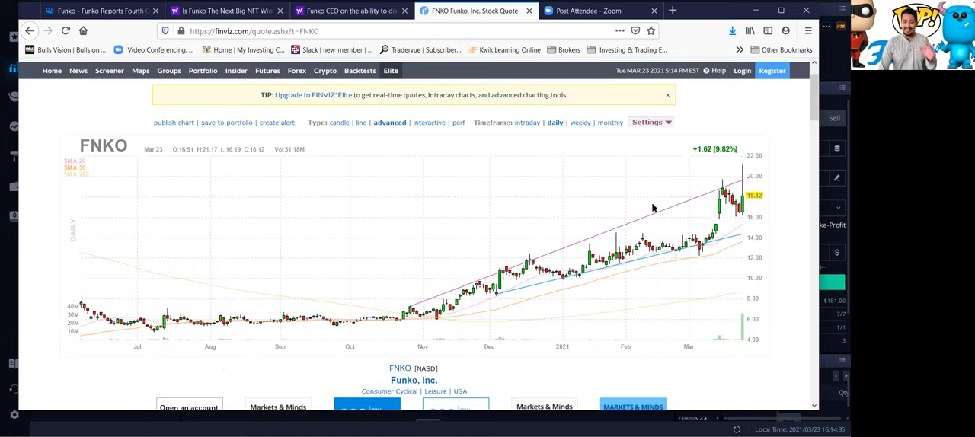
mouse_move(19, 261)
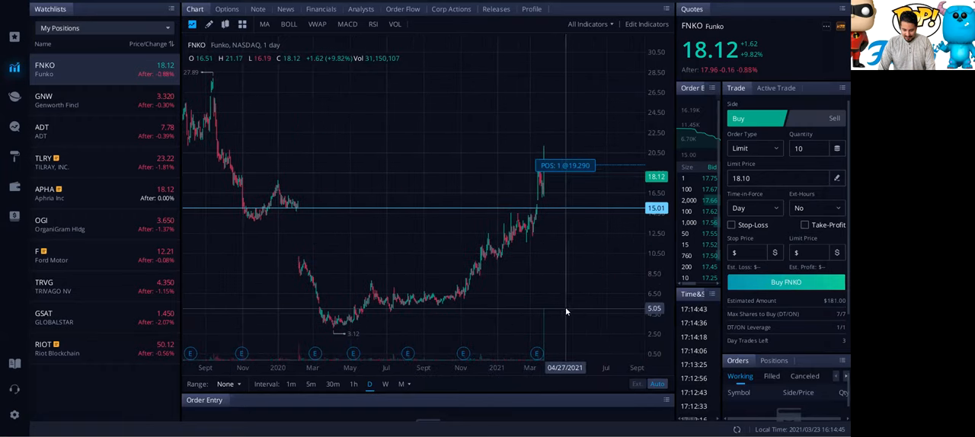
mouse_move(546, 312)
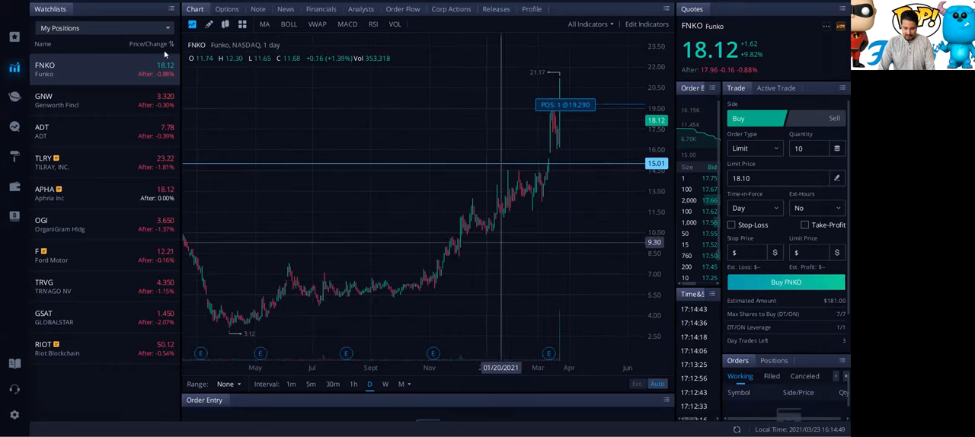
mouse_move(559, 137)
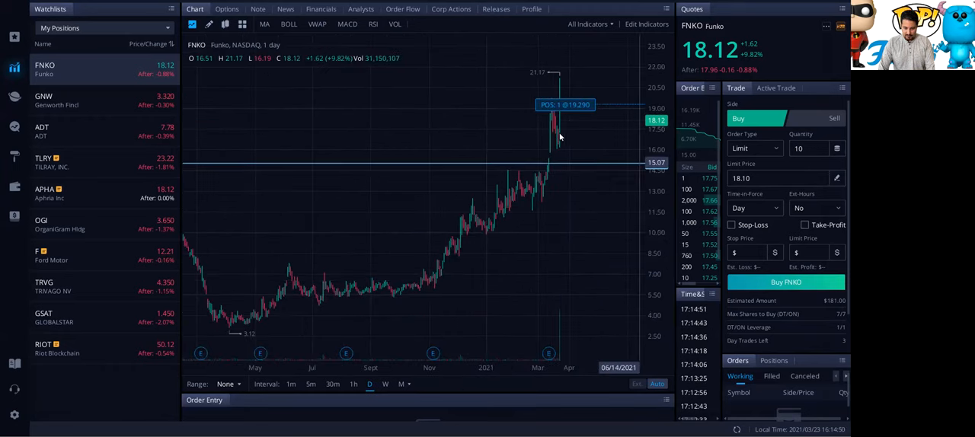
mouse_move(561, 140)
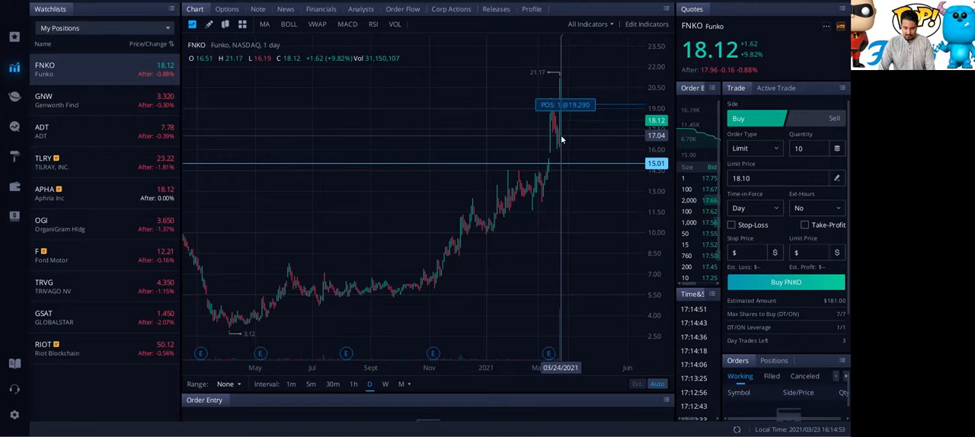
mouse_move(555, 139)
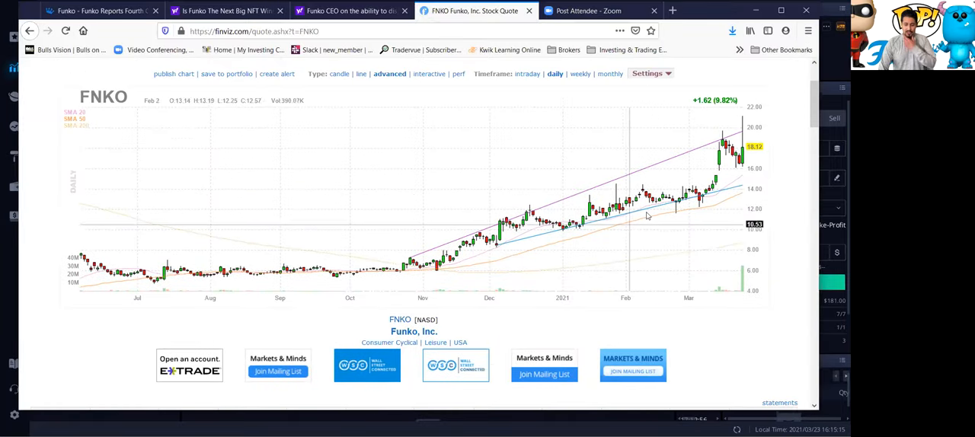
Scroll down to FNKO's fundamentals table, with relative volume 44.13, and back up
scroll("down", 3)
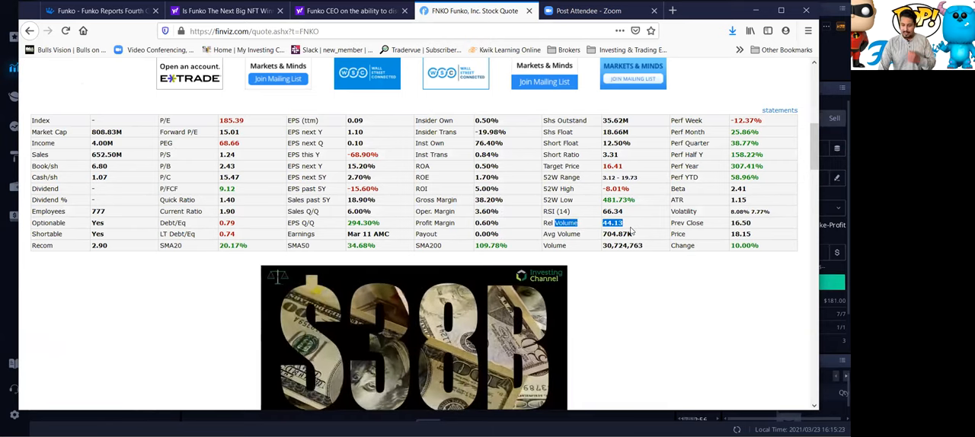
scroll("up", 3)
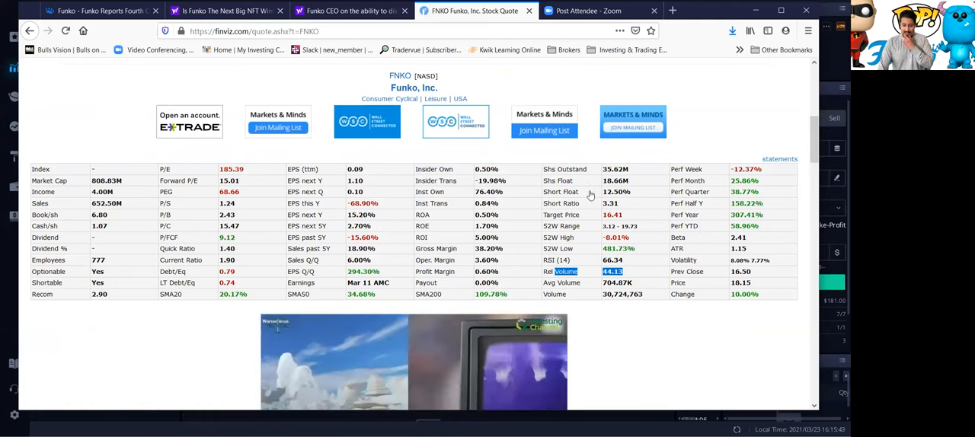
mouse_move(585, 203)
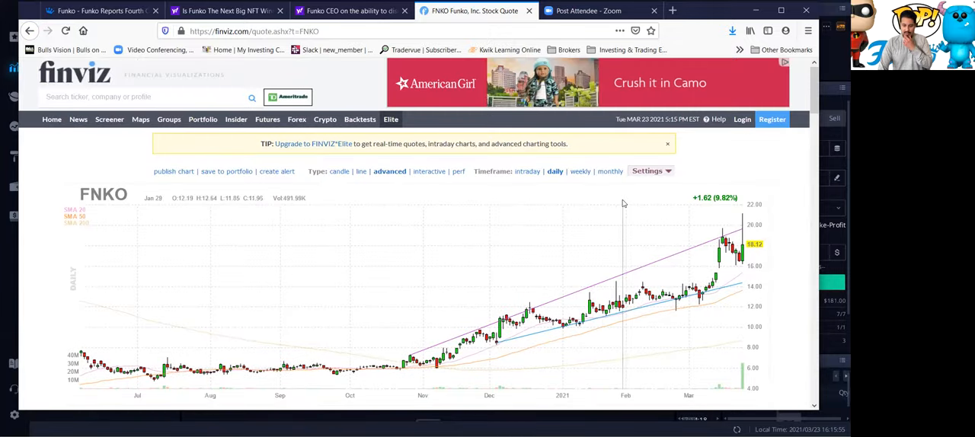
mouse_move(728, 201)
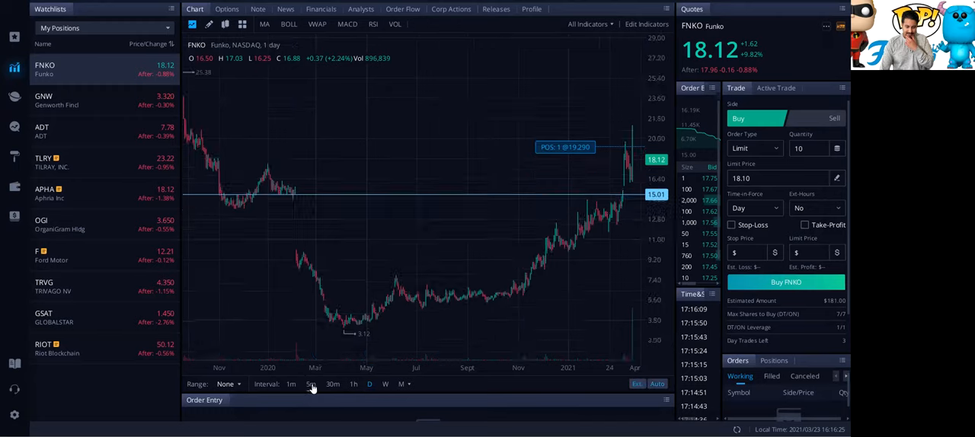
Set the FNKO chart to 5-minute candles to see March 23's peak at 21.17
left_click(311, 384)
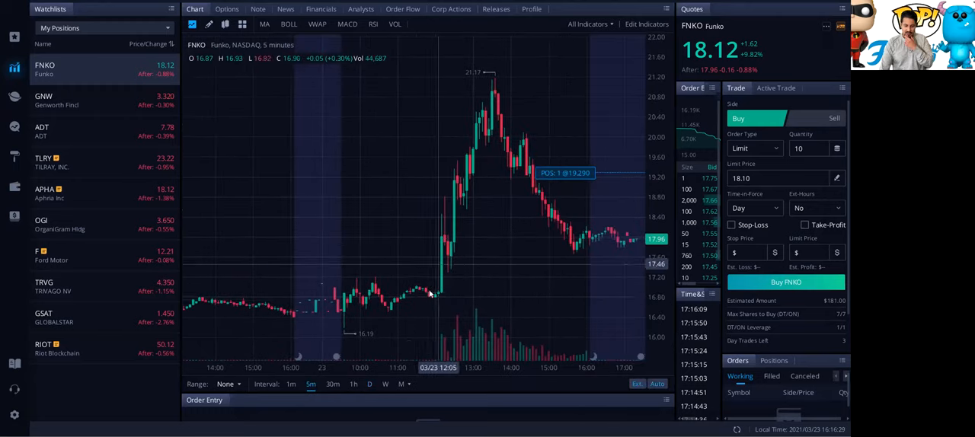
mouse_move(422, 288)
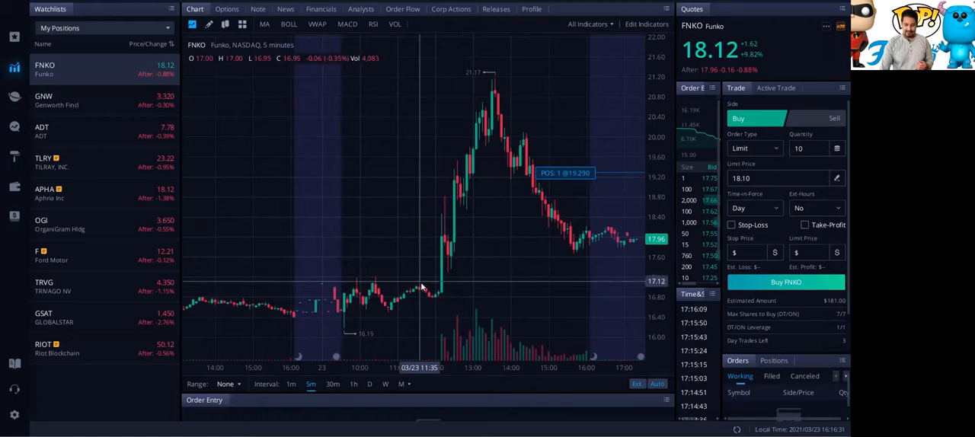
mouse_move(445, 239)
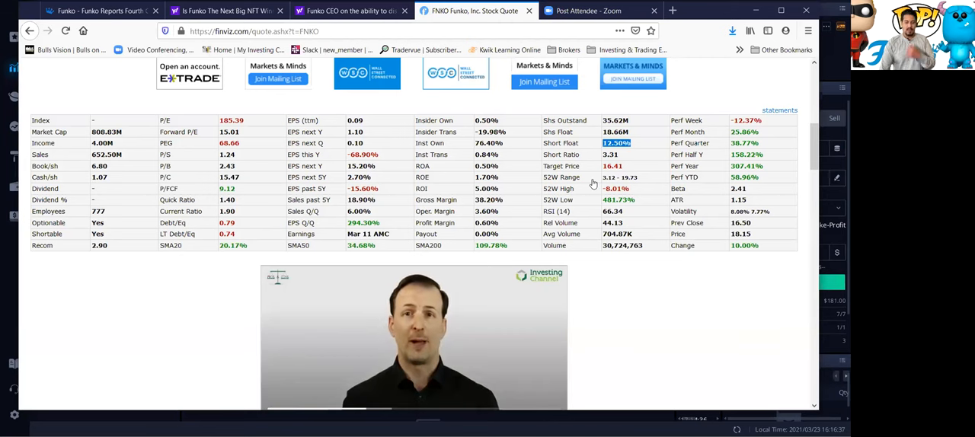
mouse_move(597, 183)
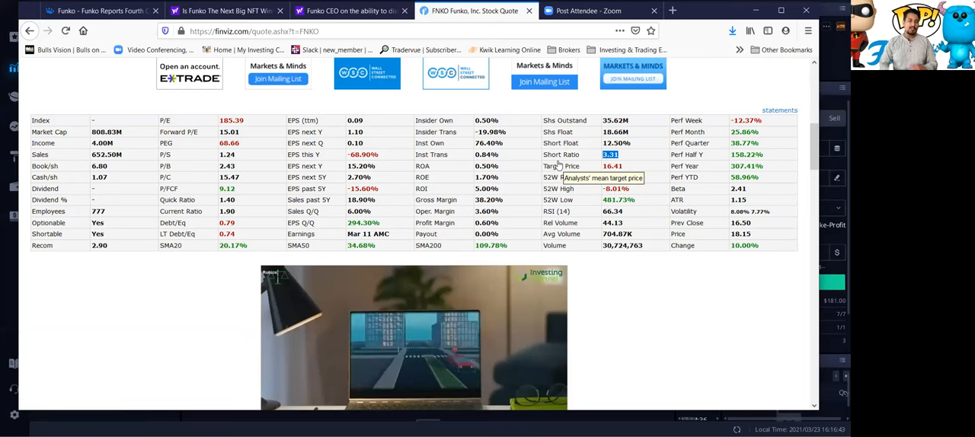
mouse_move(649, 209)
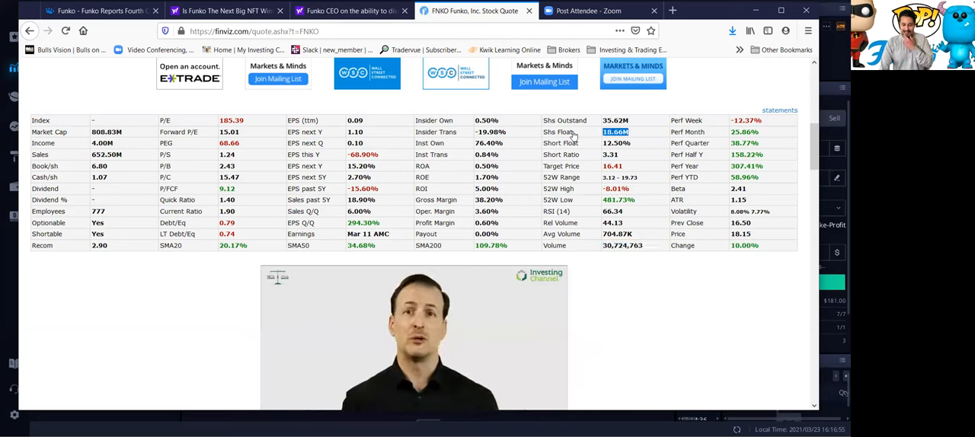
mouse_move(571, 139)
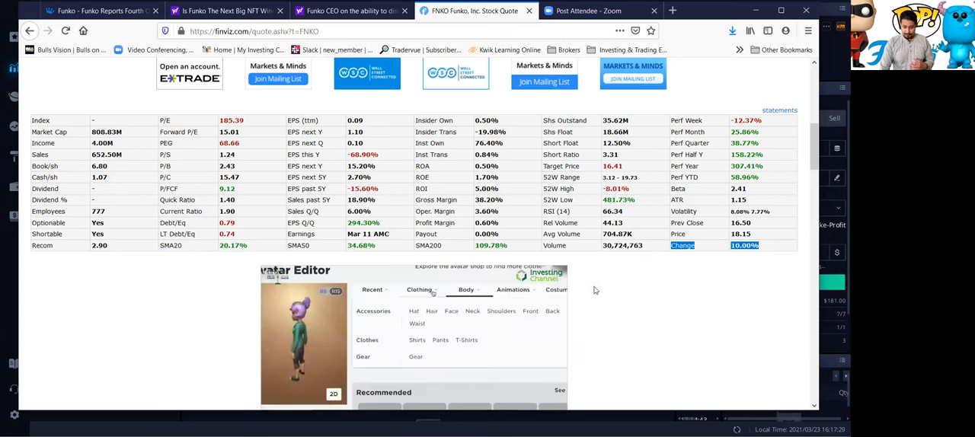
Scroll to FNKO's fundamentals: 18.66M share float, 12.50% short float, 16.41 target price
scroll("down", 3)
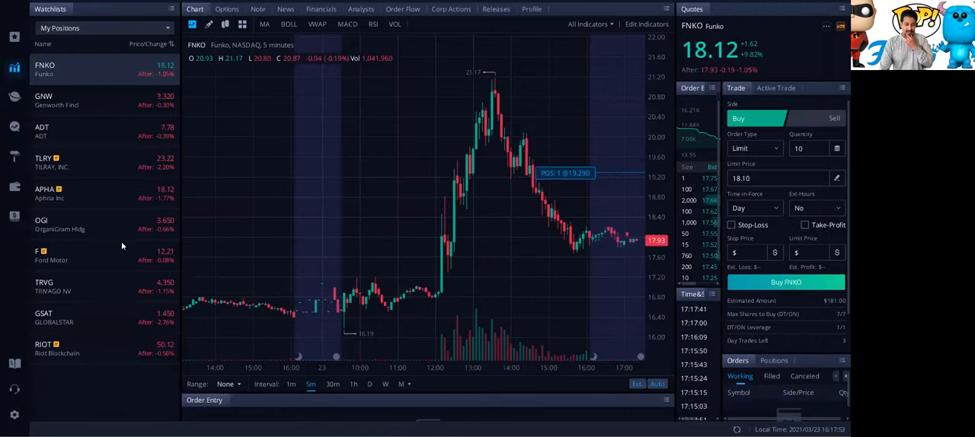
mouse_move(493, 90)
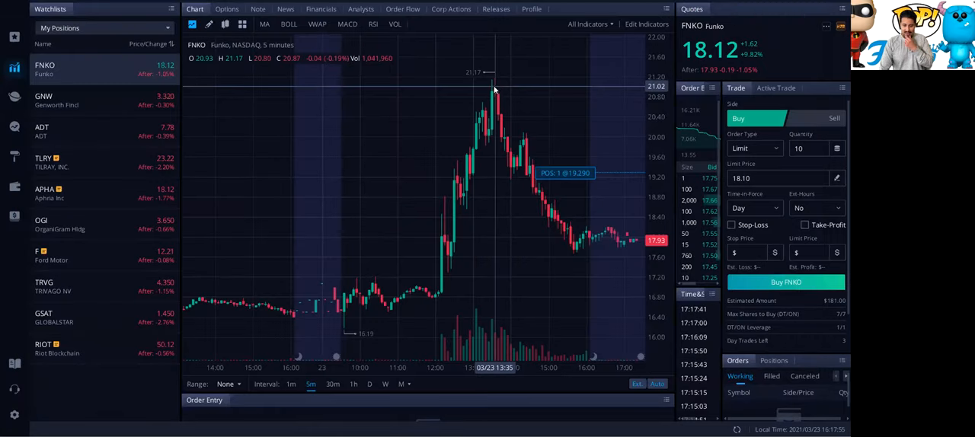
mouse_move(559, 261)
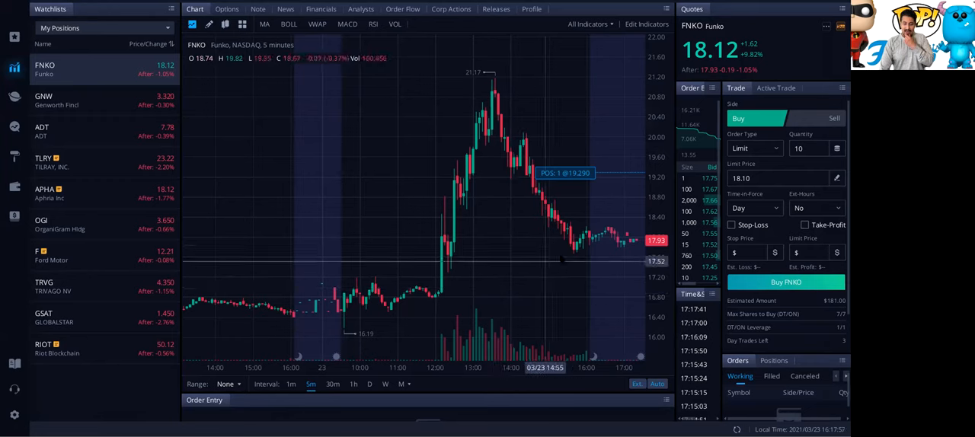
mouse_move(545, 135)
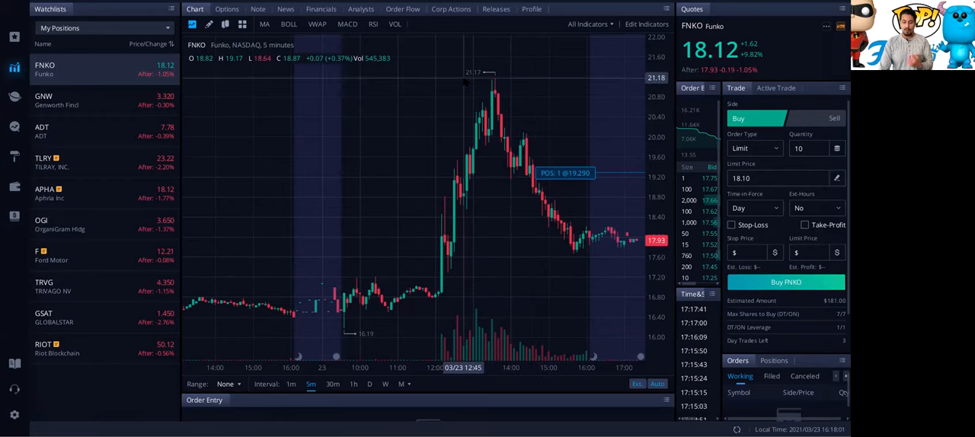
mouse_move(498, 362)
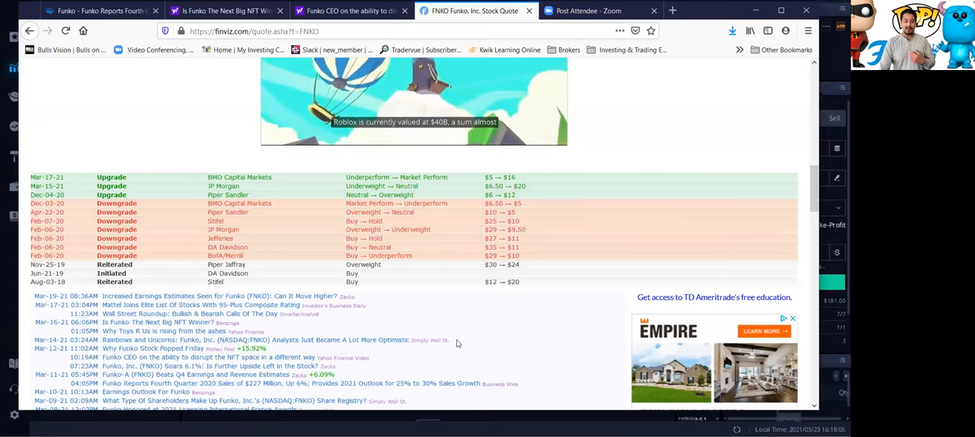
Scroll FNKO's Finviz page down to the analyst upgrades, downgrades and news headlines
scroll("down", 3)
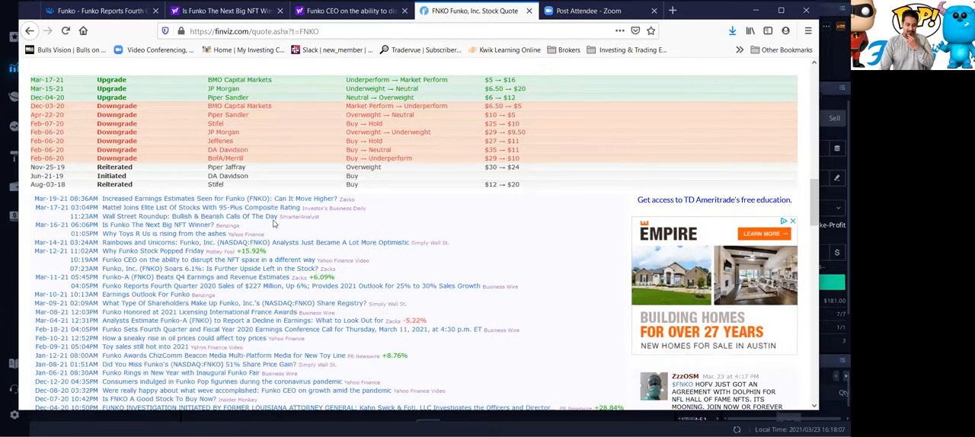